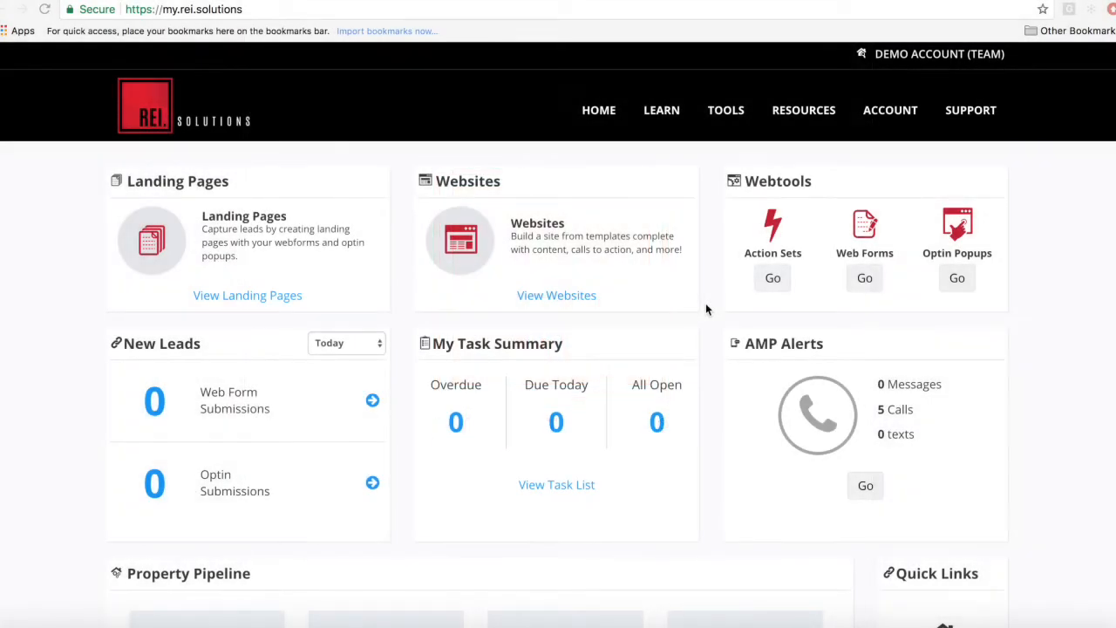
Step: Open Profit Dial from the TOOLS menu to reach the calls inbox
click(725, 110)
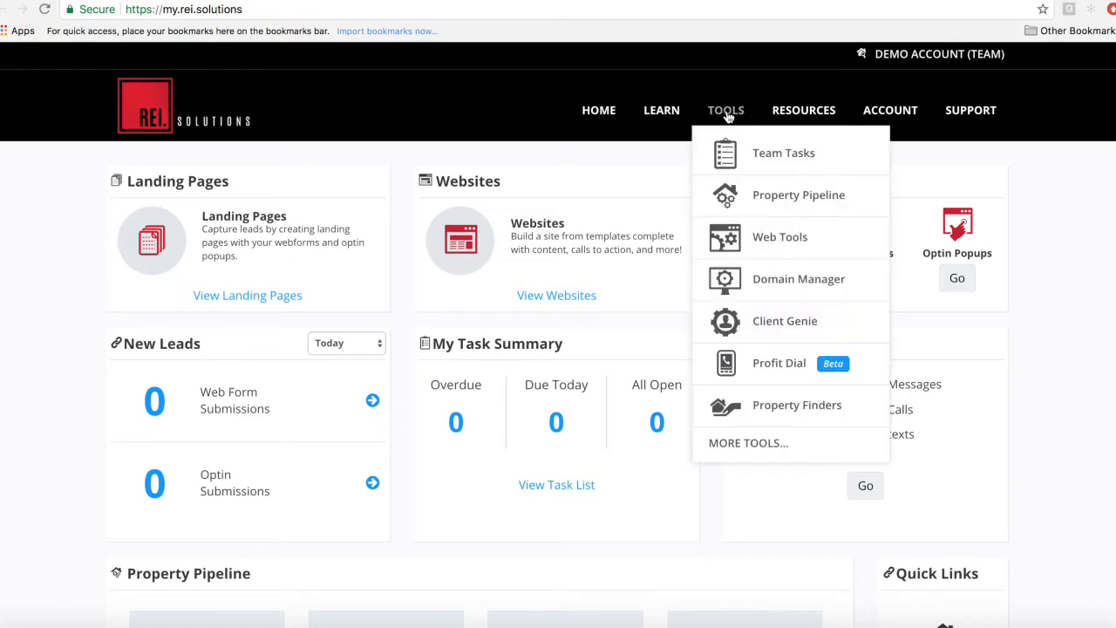
mouse_move(778, 363)
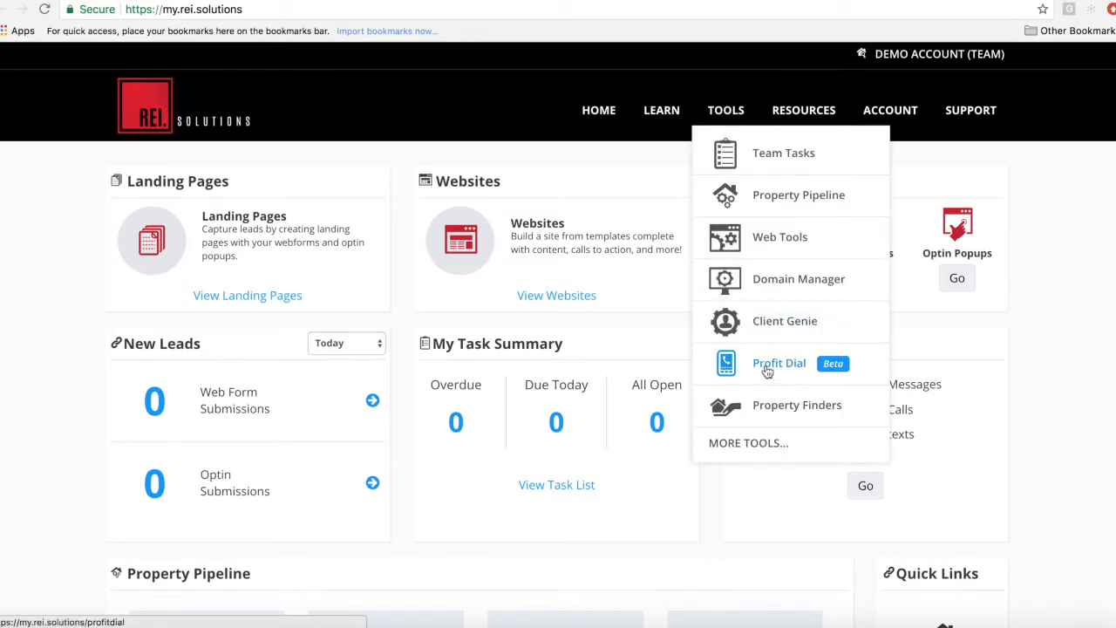
click(779, 363)
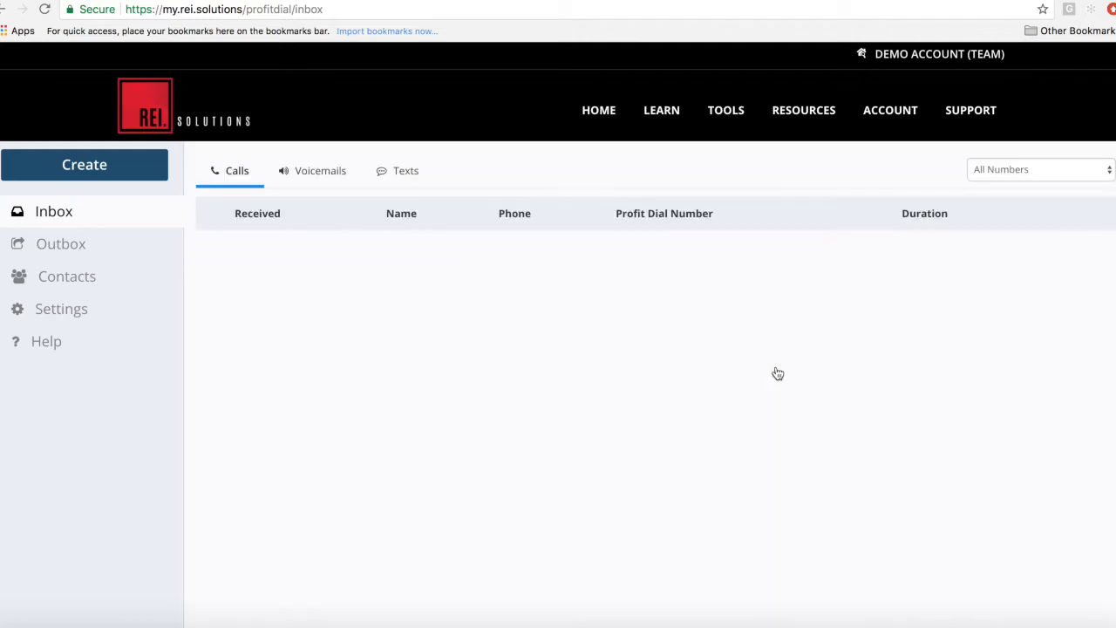
Step: Go to Settings > Flows to list the existing call flows, including General Live Answer Flow
click(61, 308)
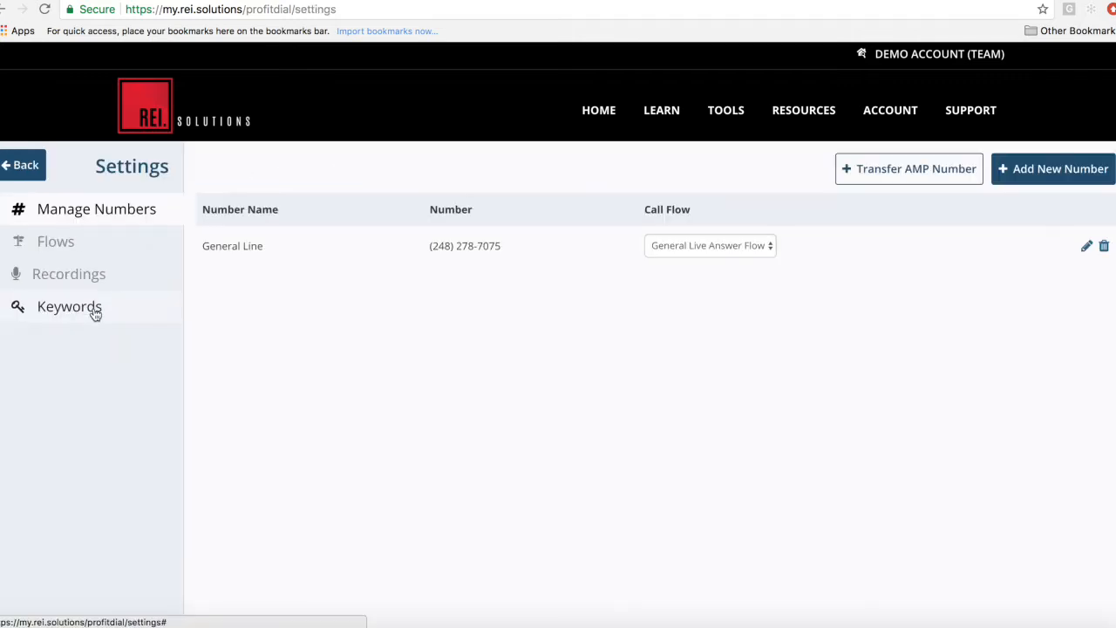
mouse_move(56, 233)
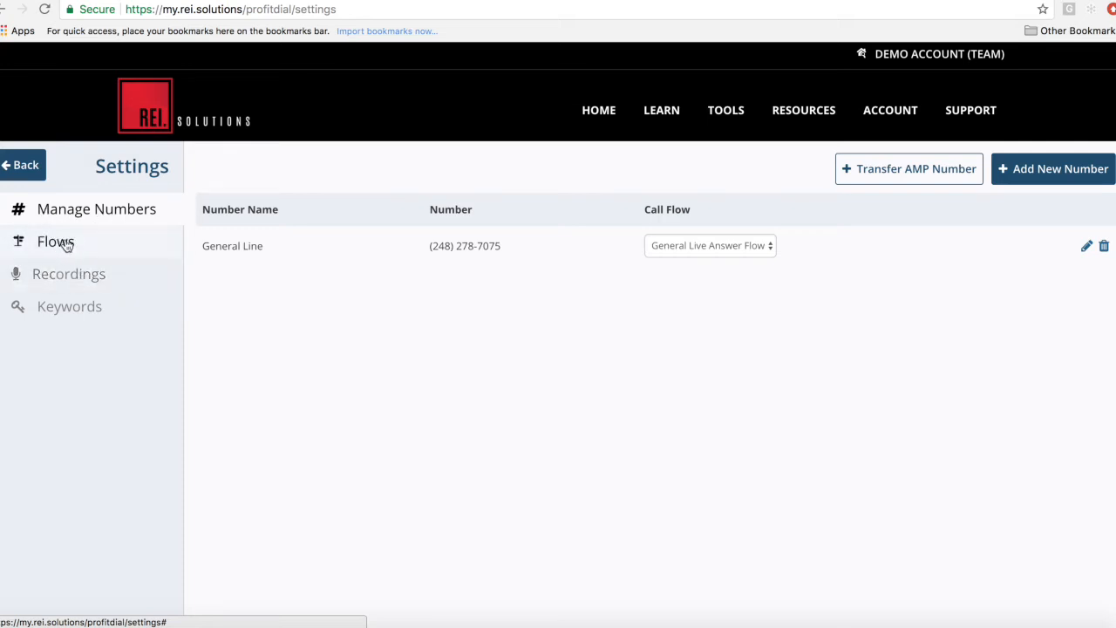
click(56, 242)
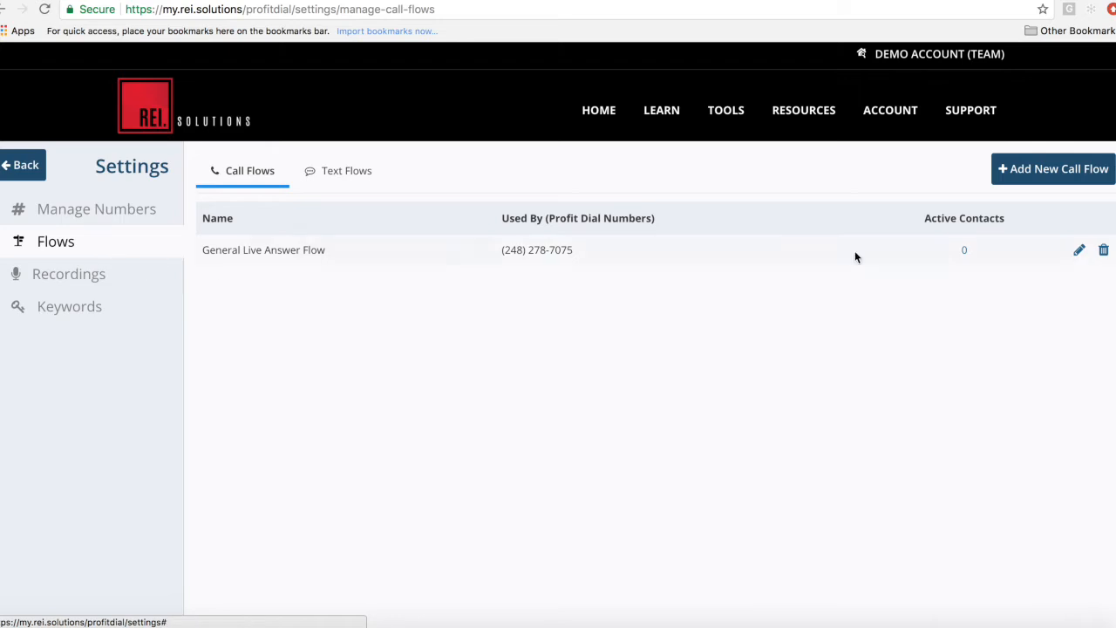
mouse_move(1046, 175)
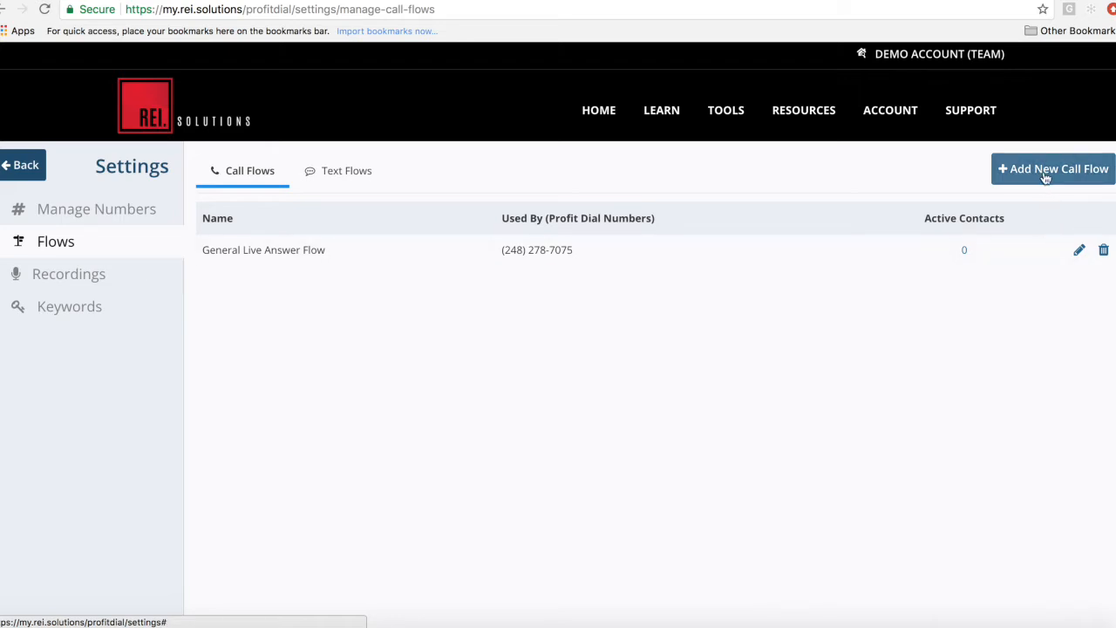
Step: Create a new call flow and name it 'Live Answer Call Flow'
click(1053, 168)
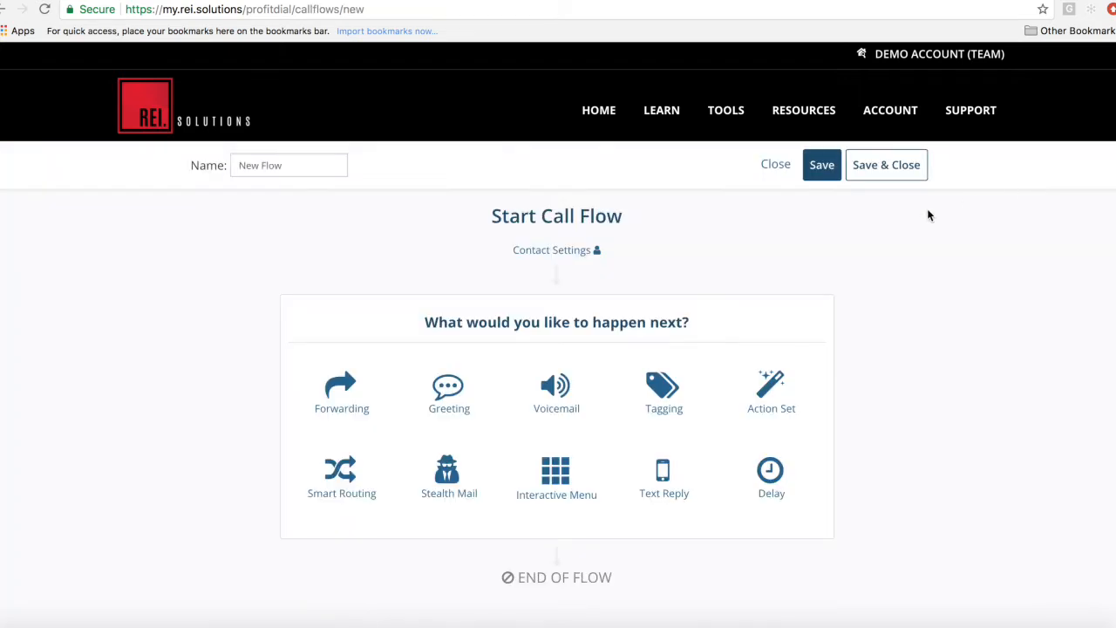
click(288, 165)
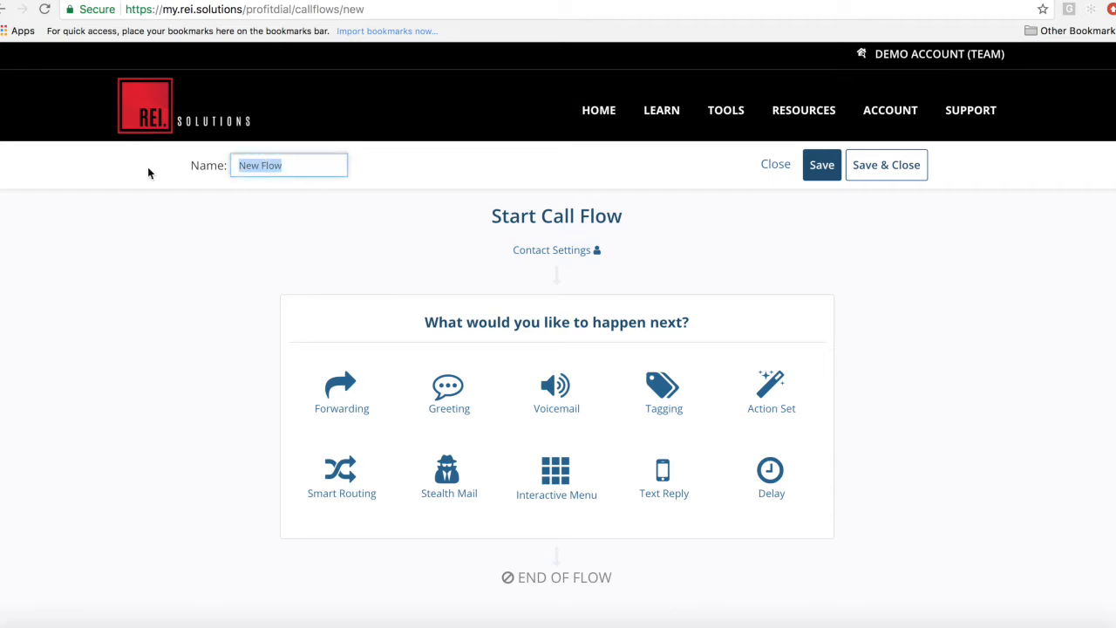
text(Live Ans)
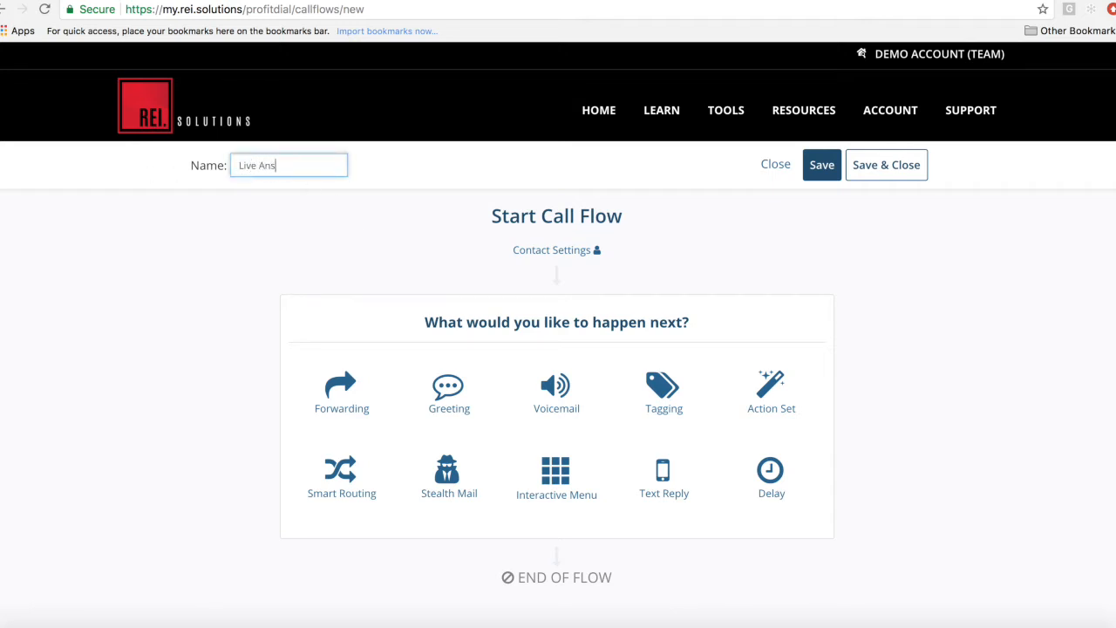
text(wer Call Fl)
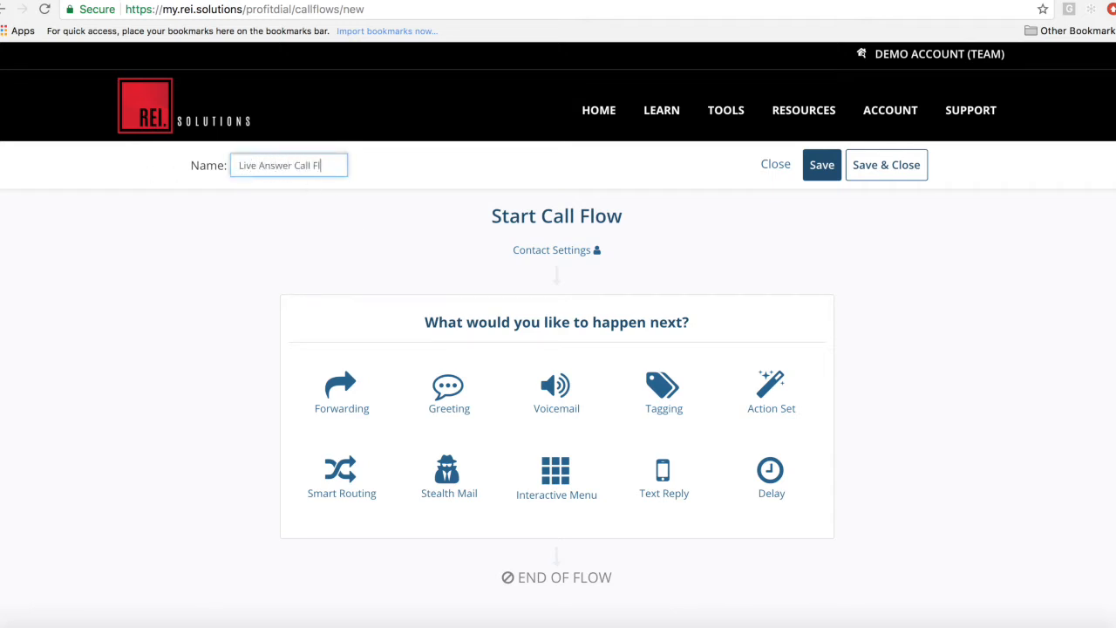
text(ow)
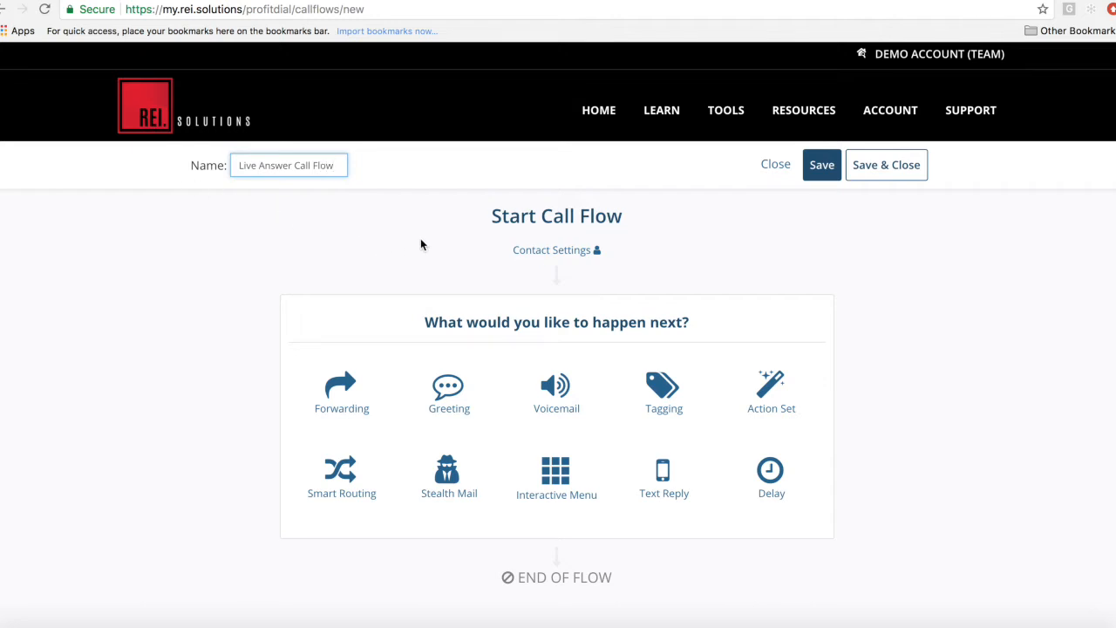
mouse_move(530, 316)
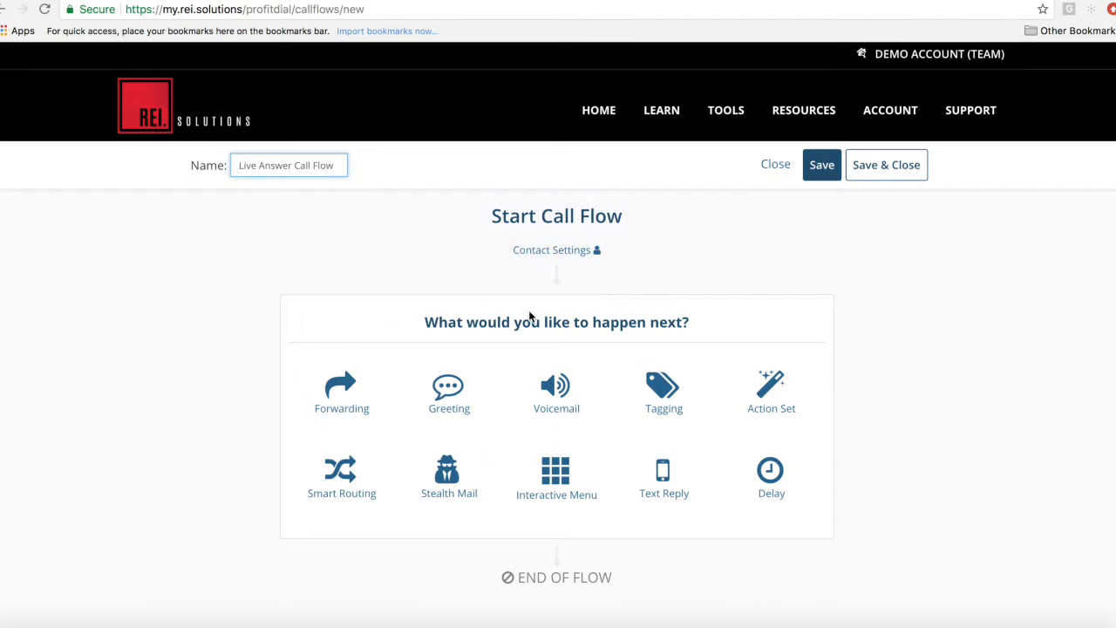
mouse_move(384, 388)
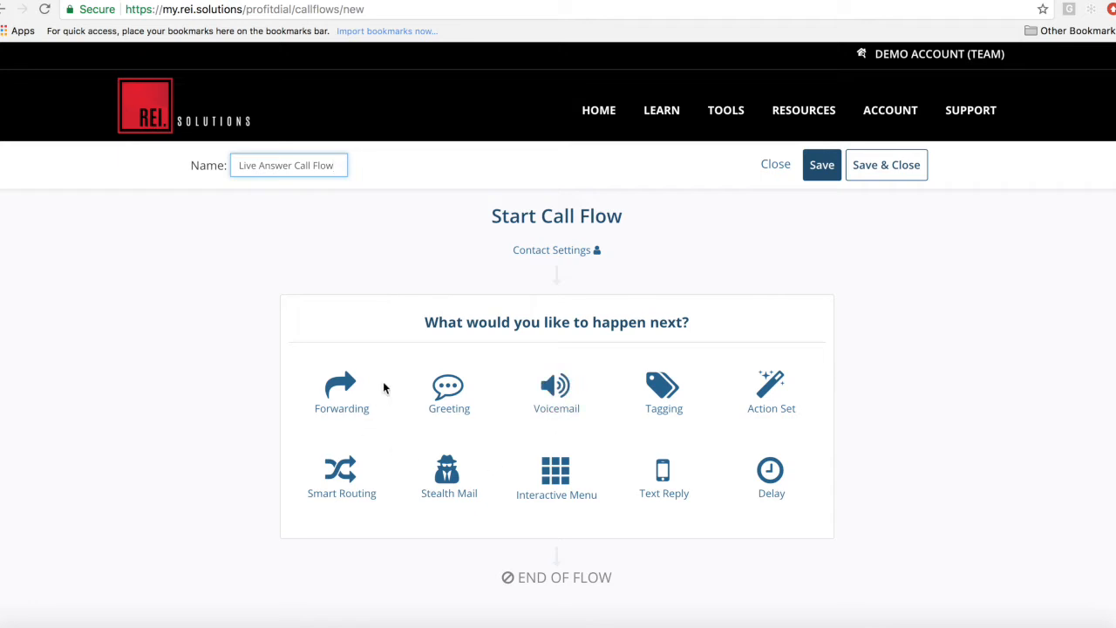
mouse_move(375, 459)
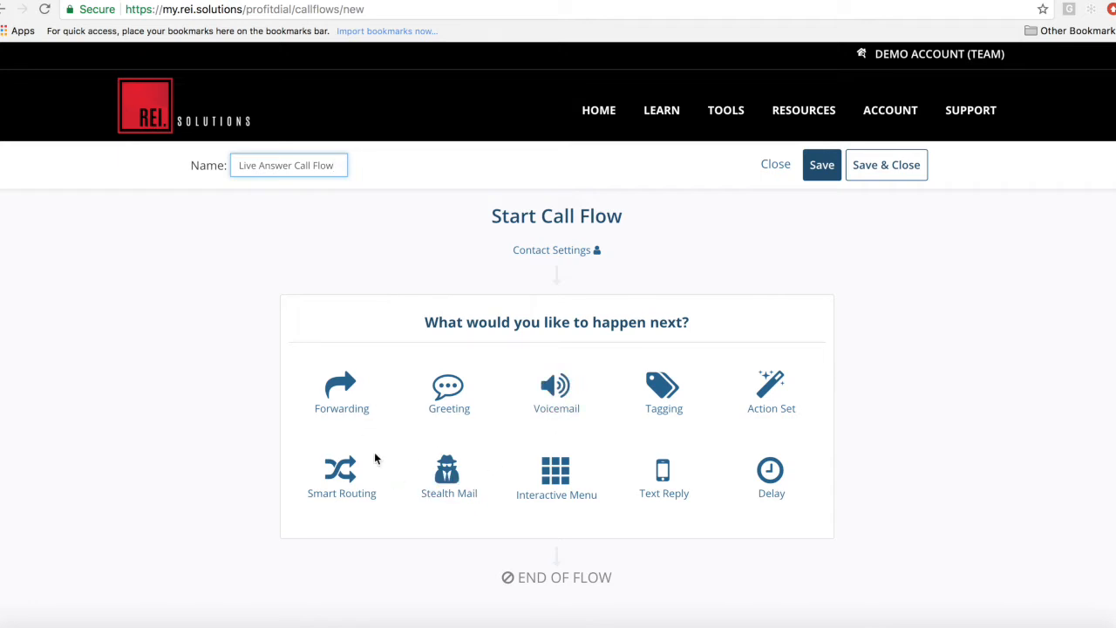
mouse_move(342, 393)
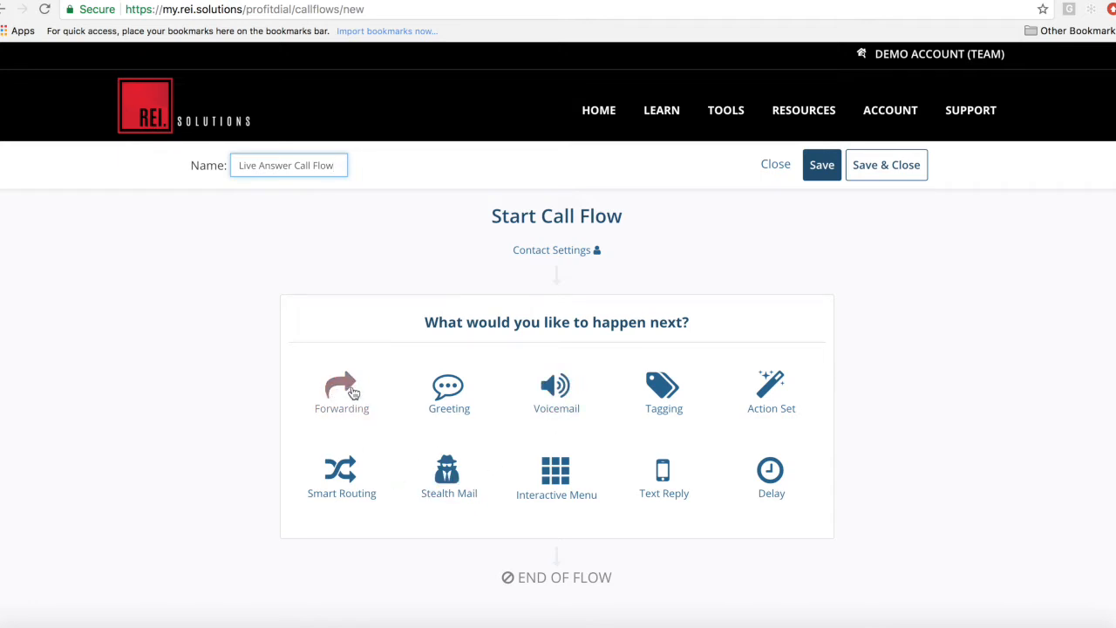
mouse_move(449, 388)
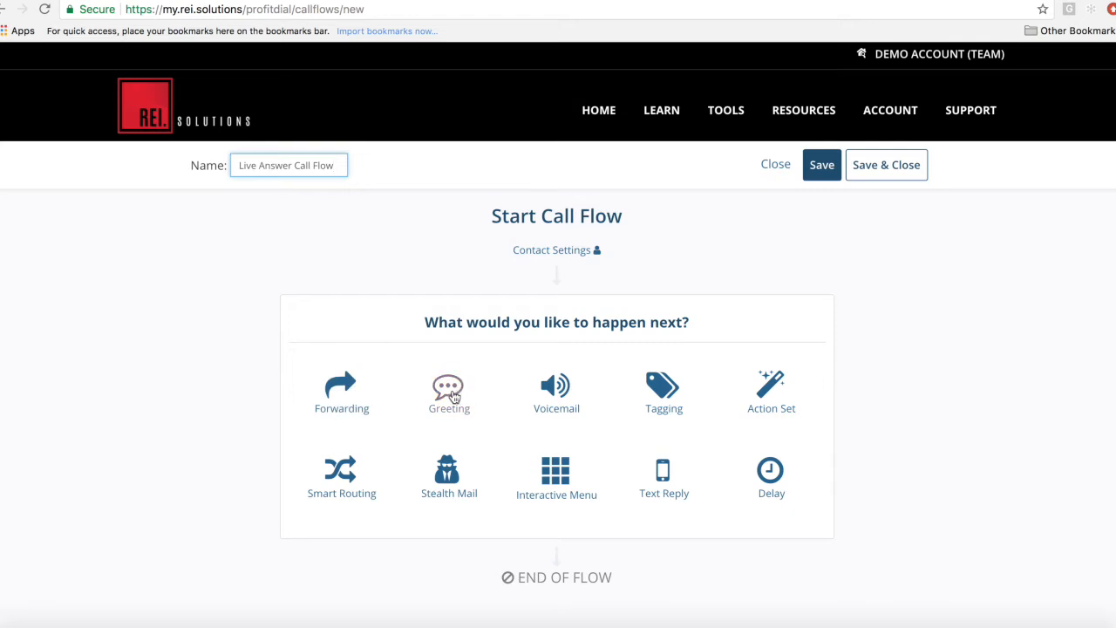
mouse_move(641, 402)
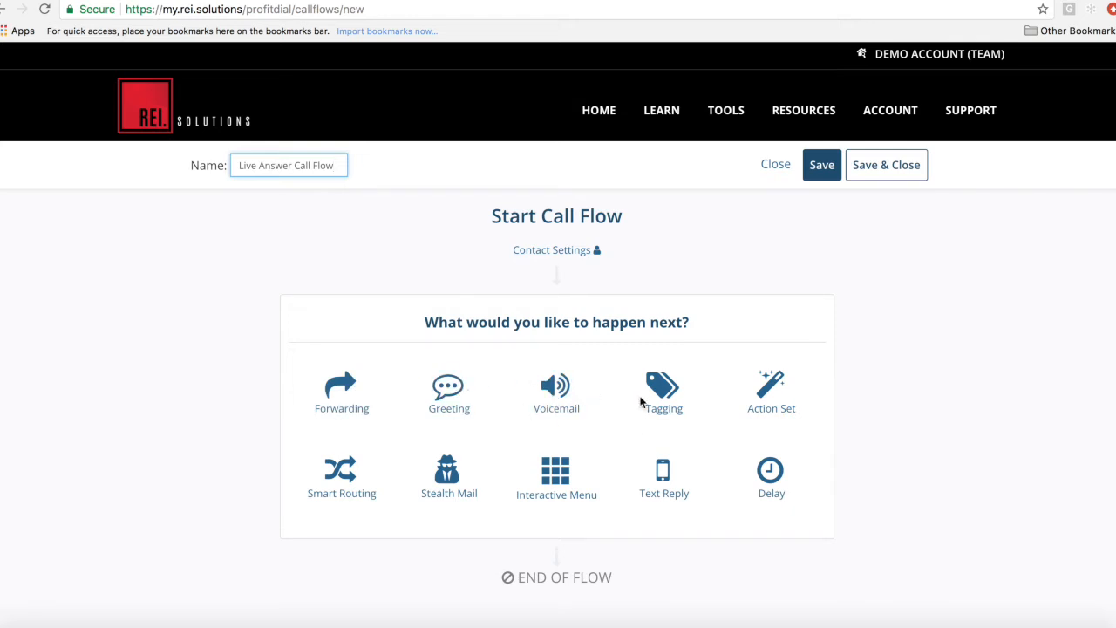
mouse_move(663, 393)
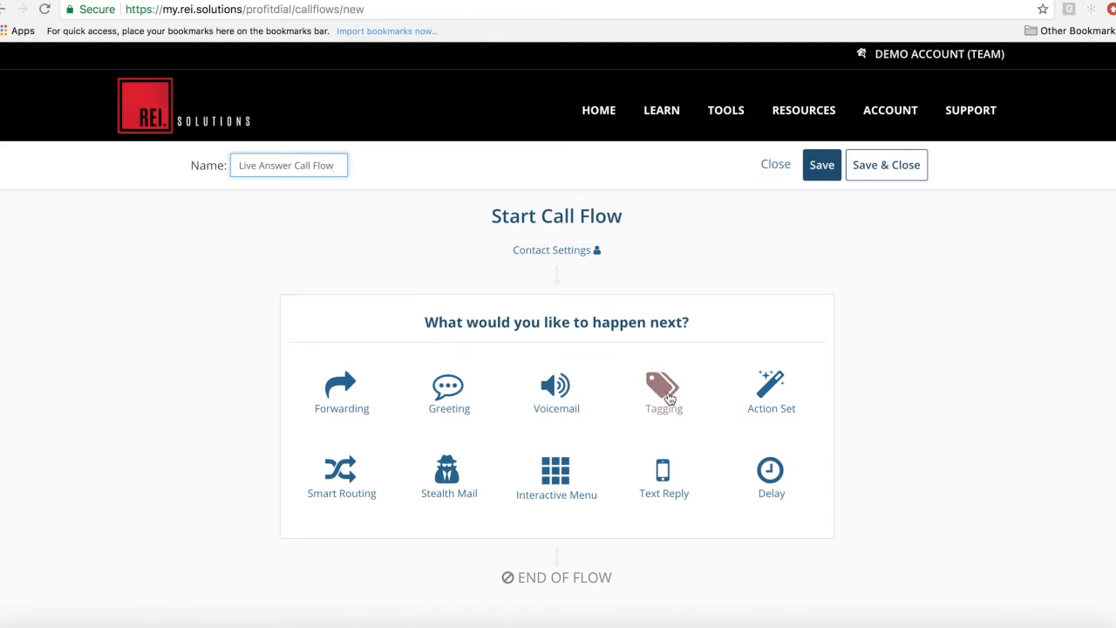
mouse_move(771, 386)
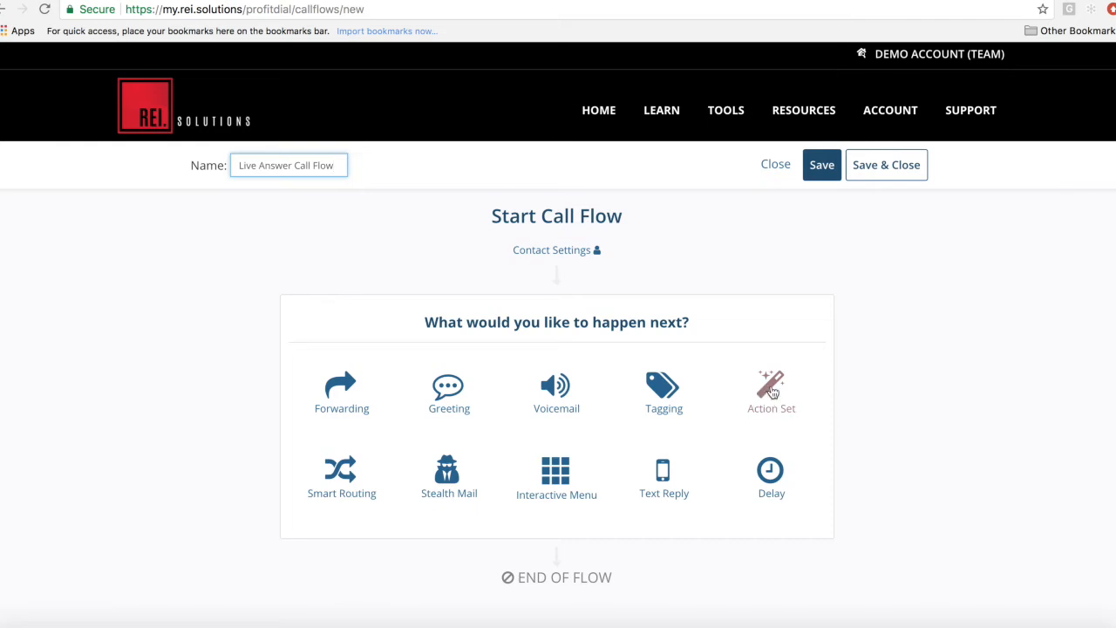
mouse_move(771, 401)
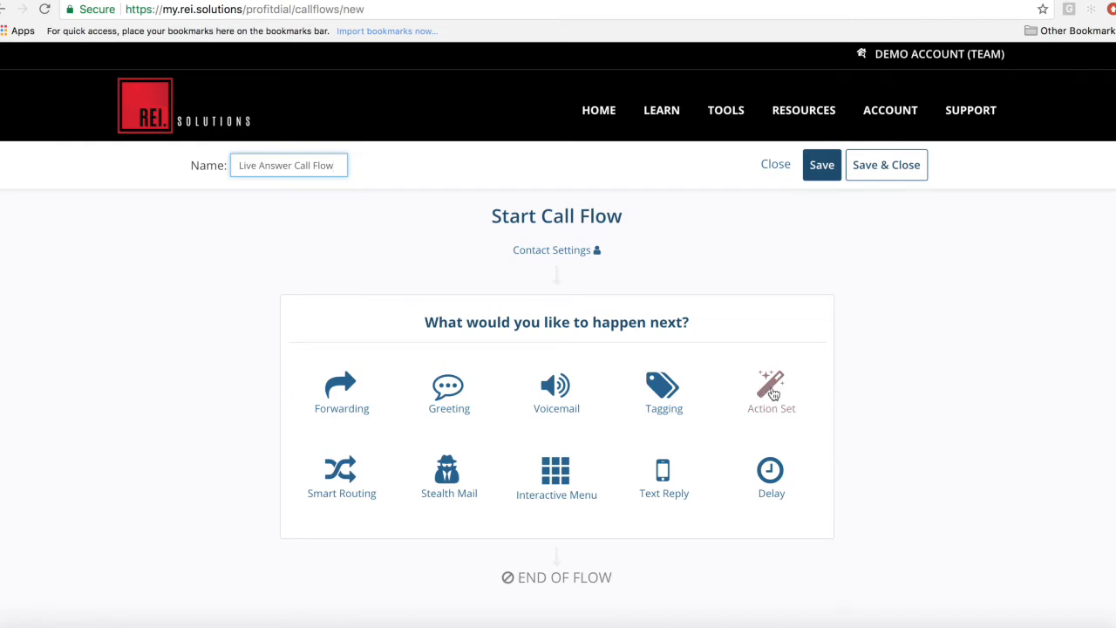
mouse_move(341, 470)
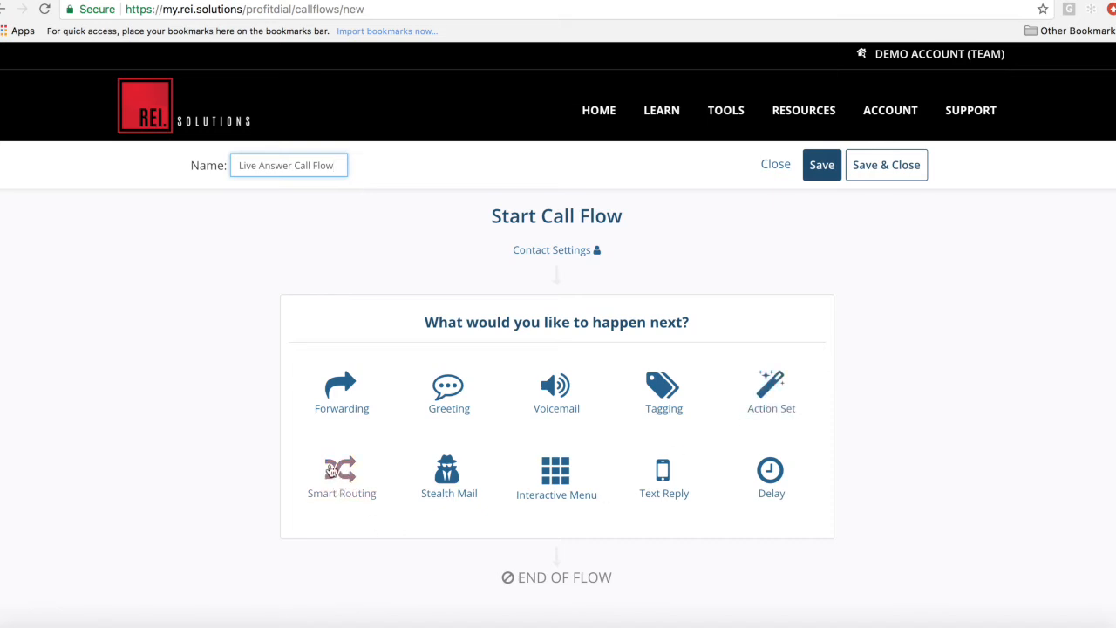
mouse_move(449, 471)
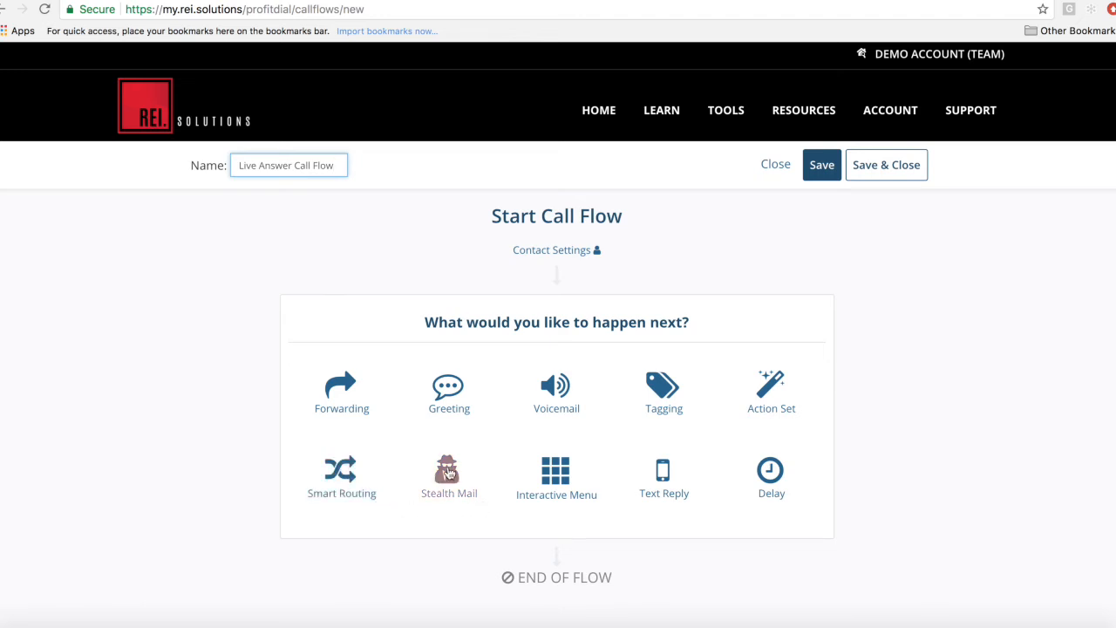
mouse_move(451, 495)
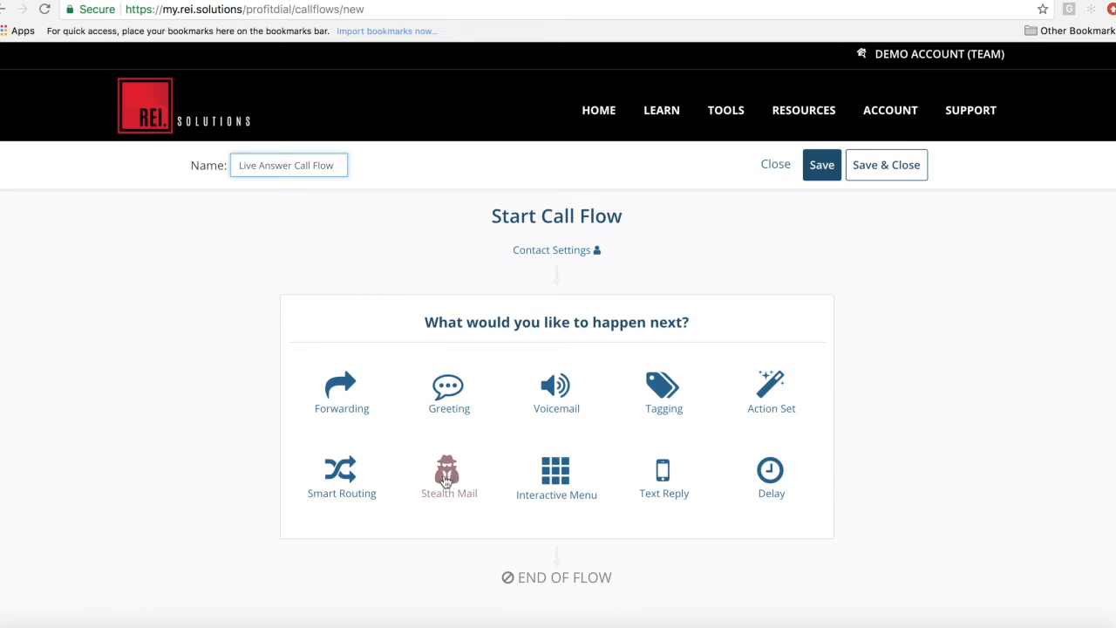
mouse_move(664, 475)
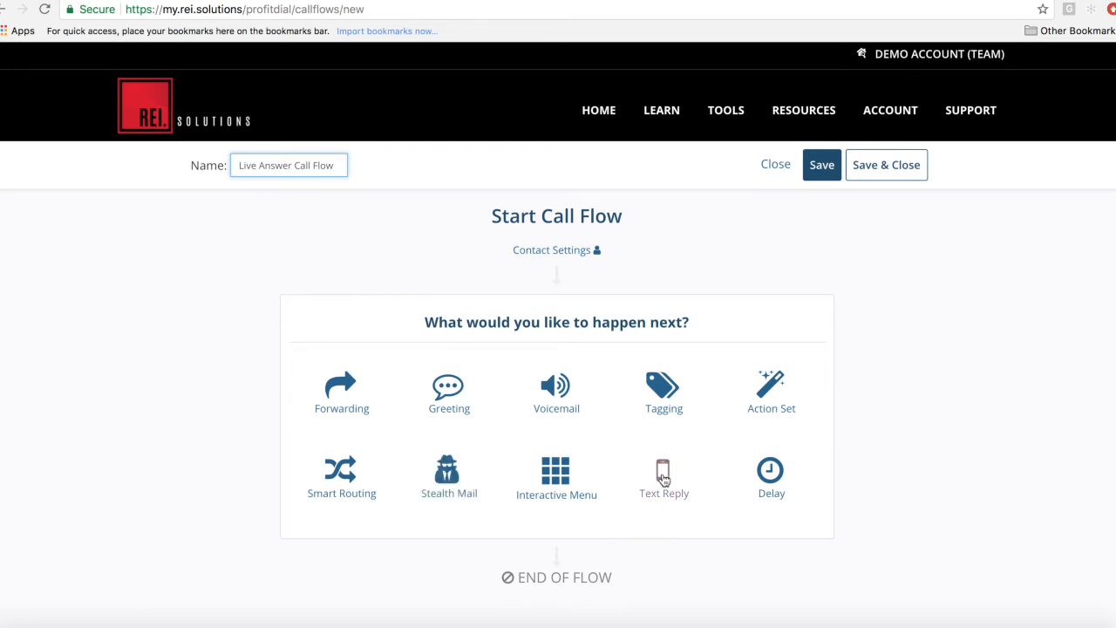
mouse_move(748, 484)
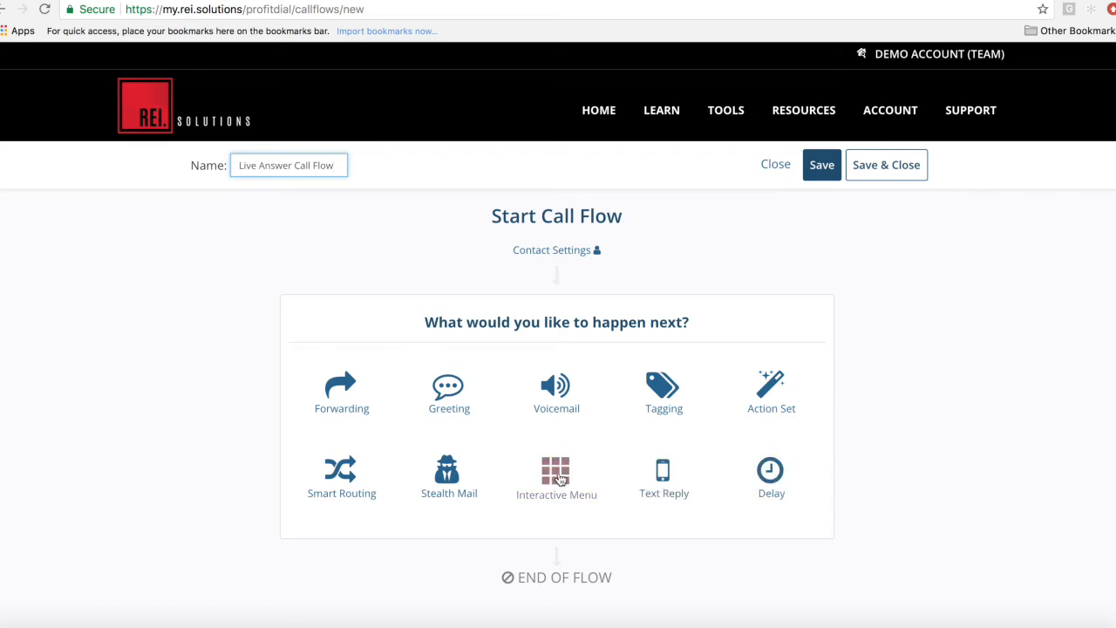
mouse_move(557, 475)
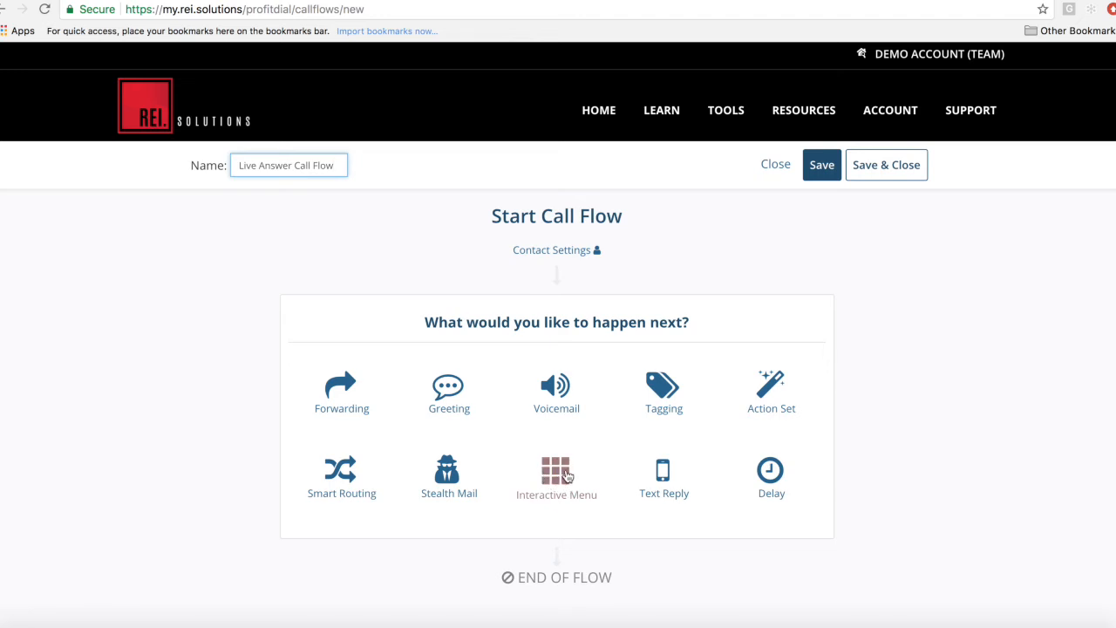
mouse_move(362, 393)
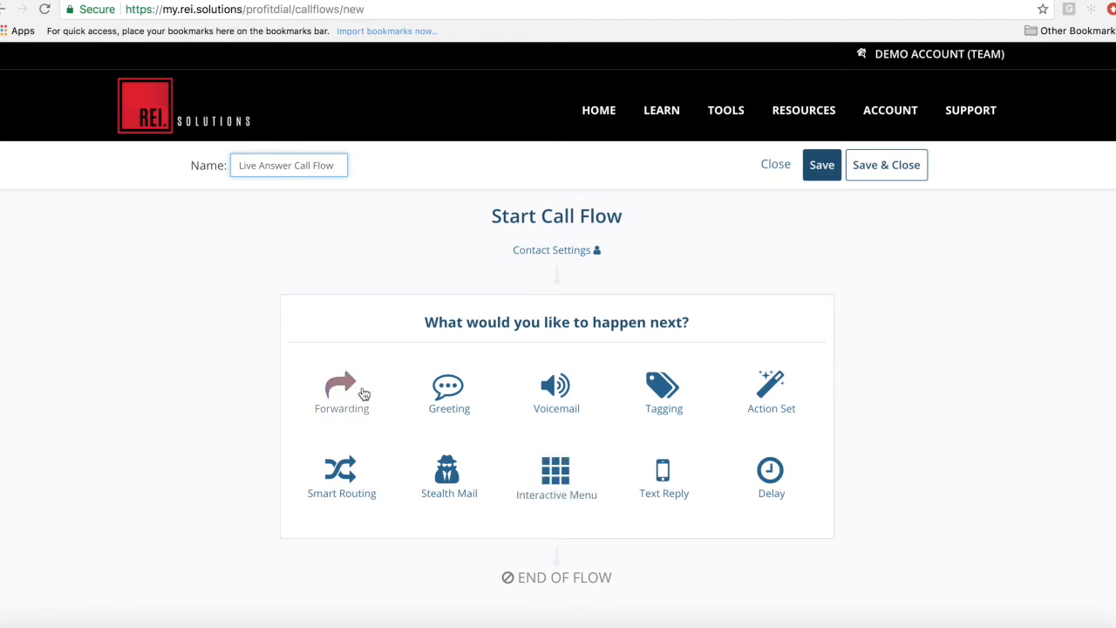
mouse_move(755, 419)
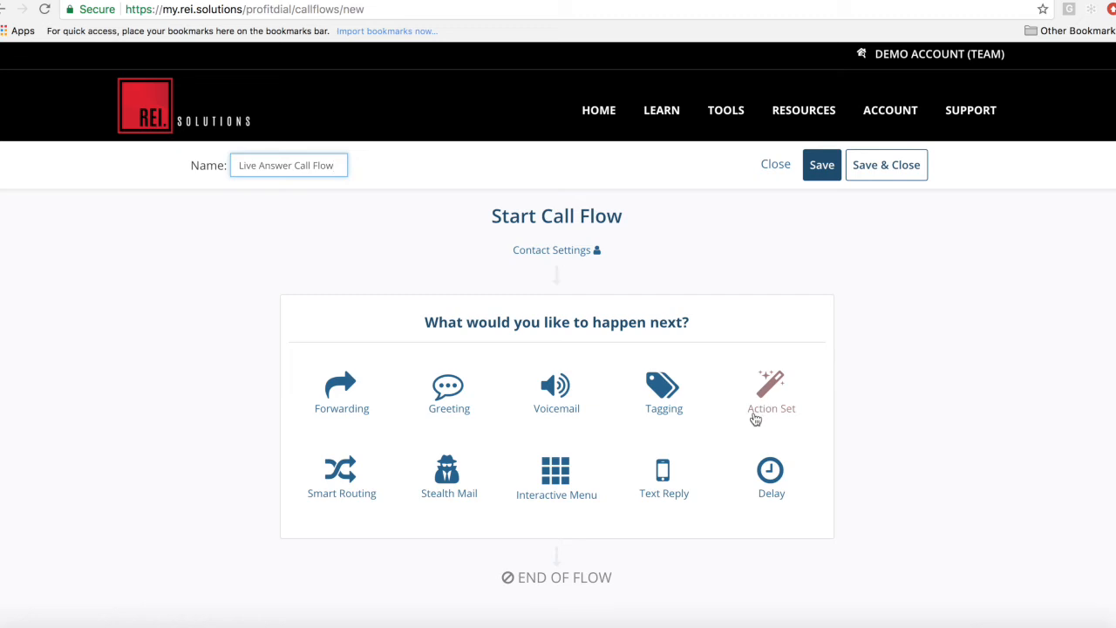
mouse_move(641, 526)
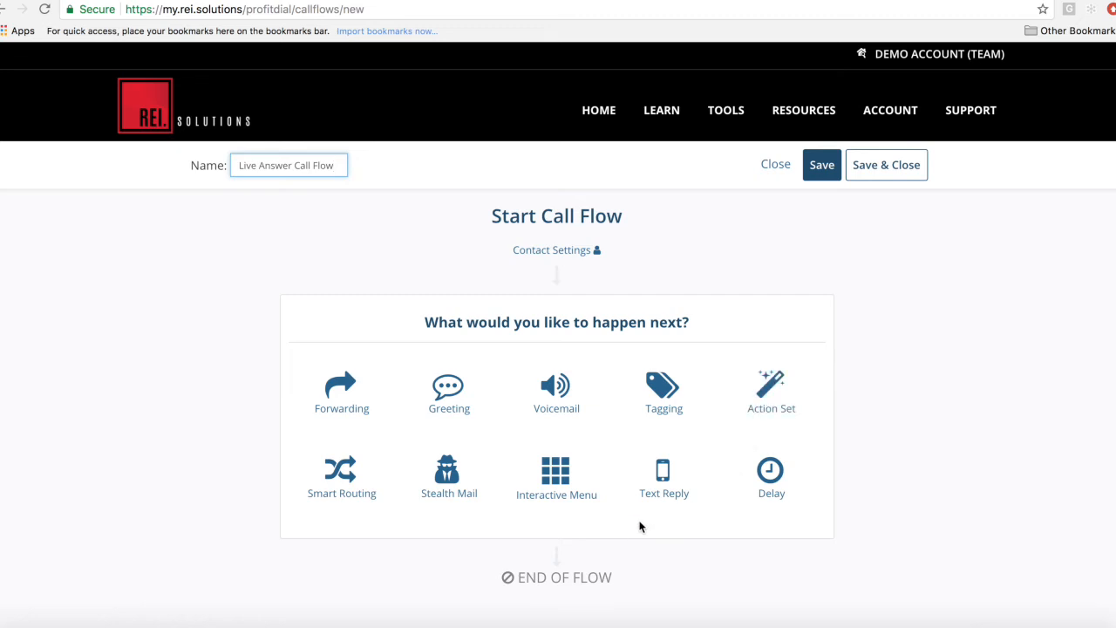
click(341, 392)
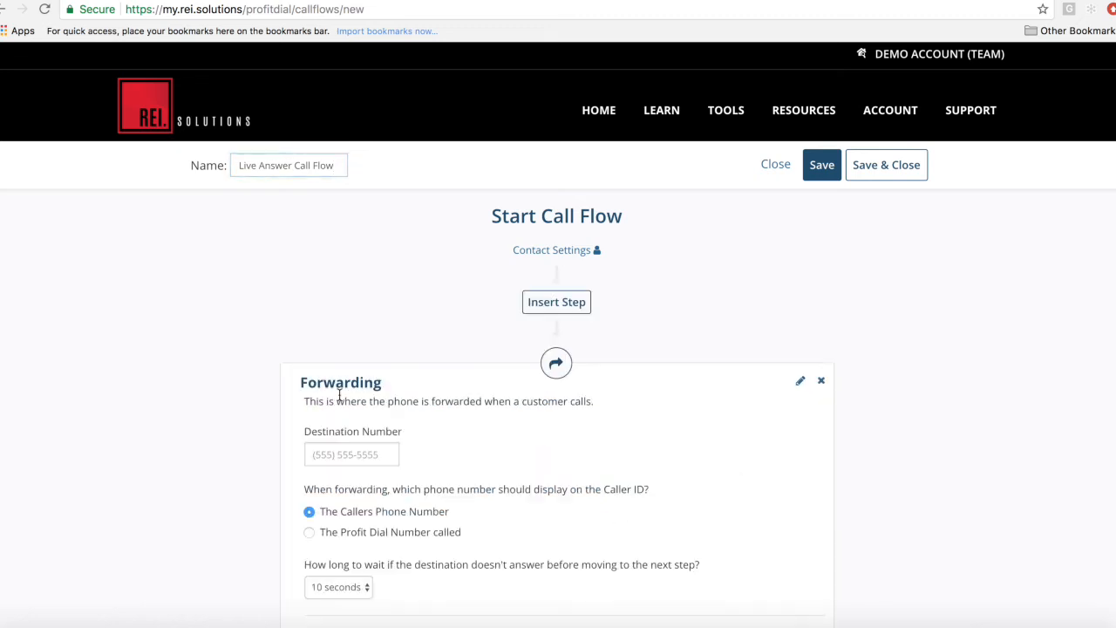
click(352, 453)
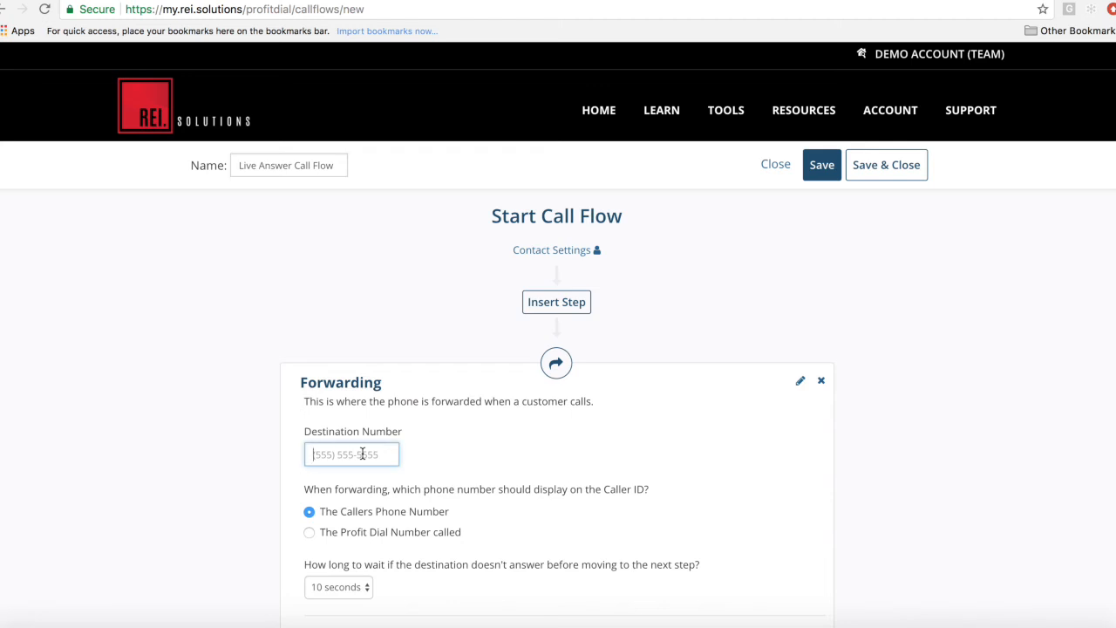
text(123 456)
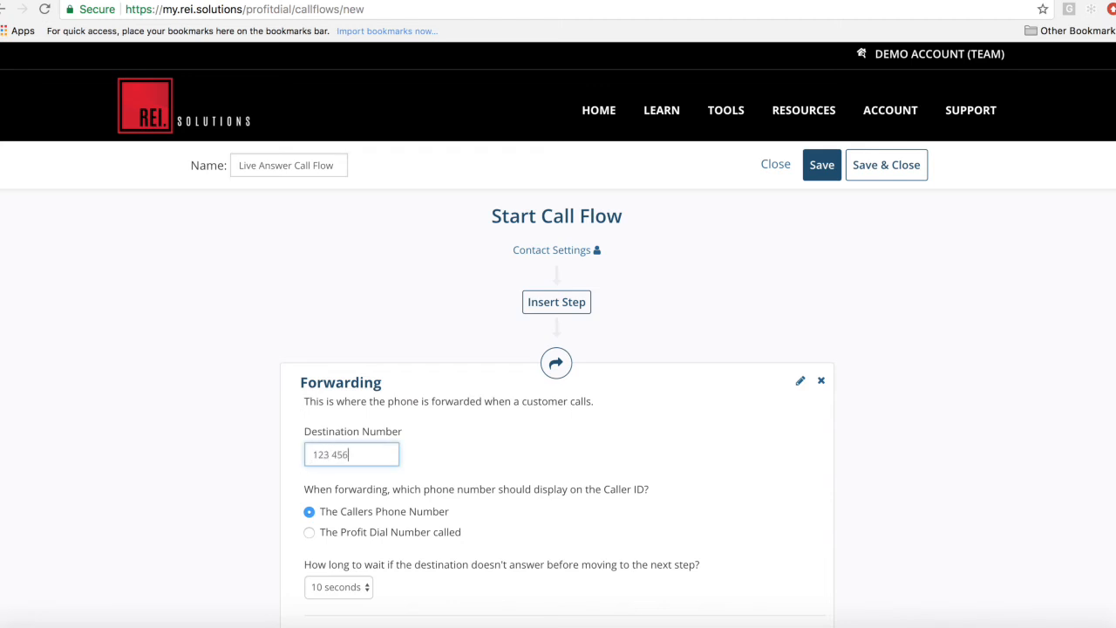
text(6789)
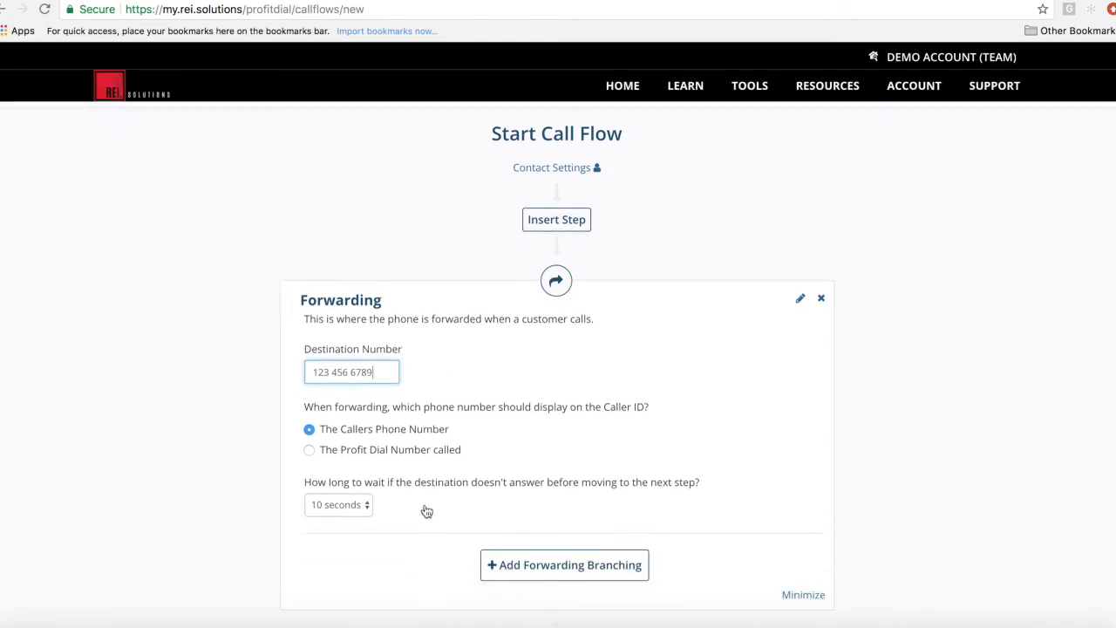
click(338, 504)
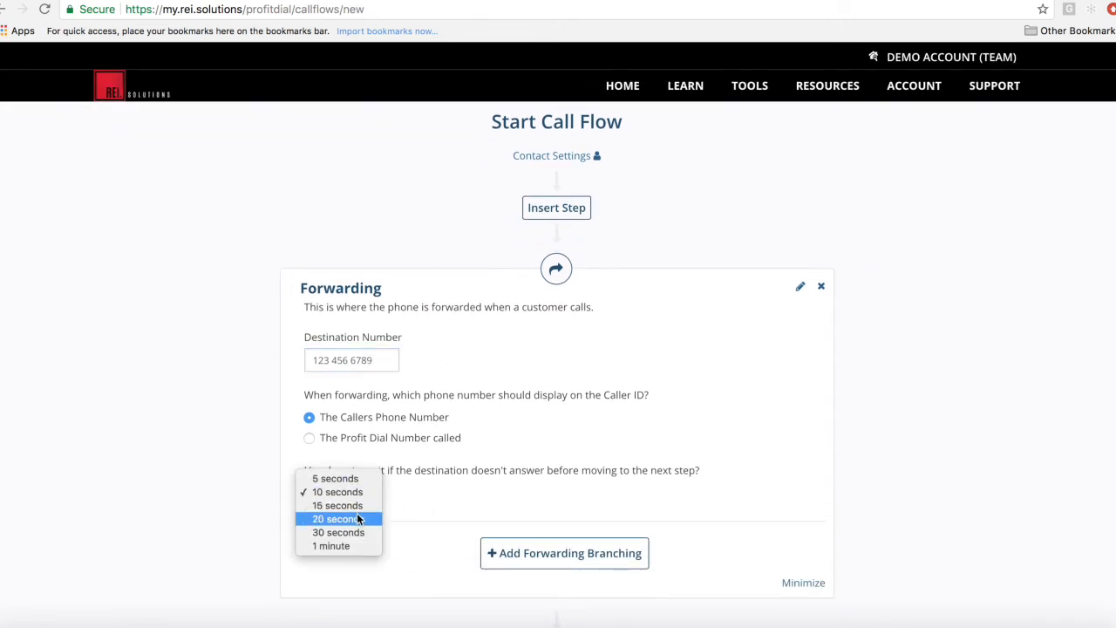
click(336, 518)
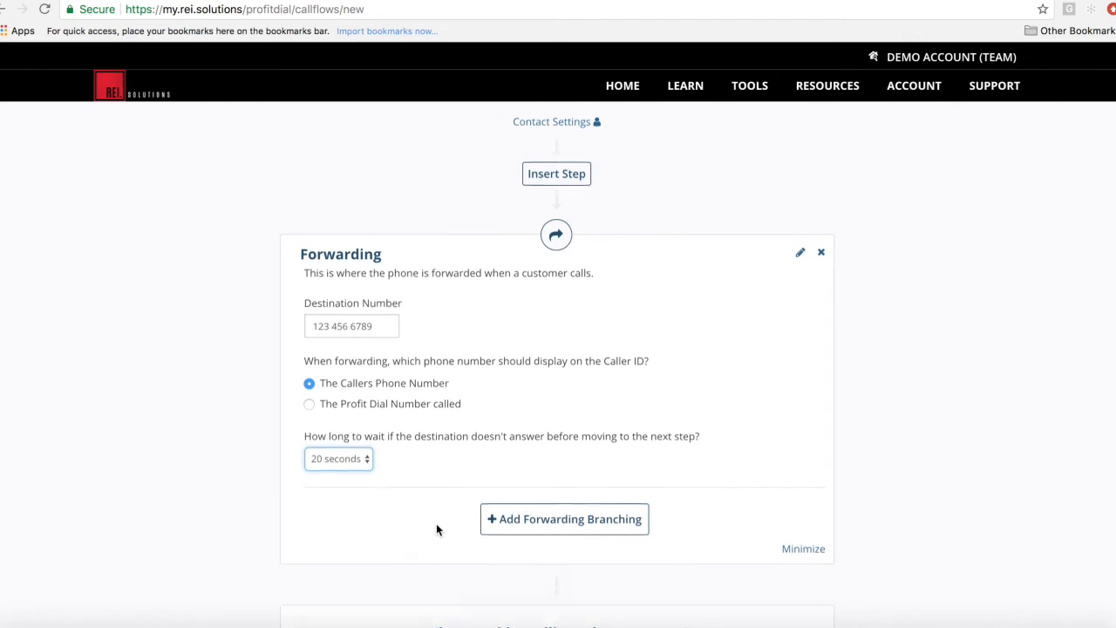
scroll(down, 3)
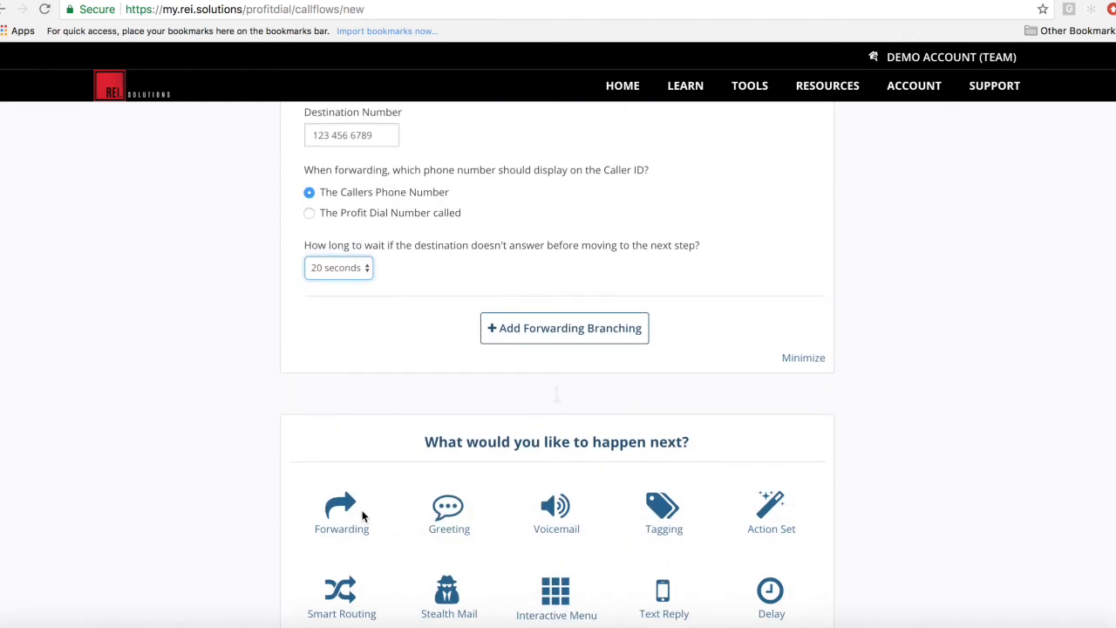
click(341, 510)
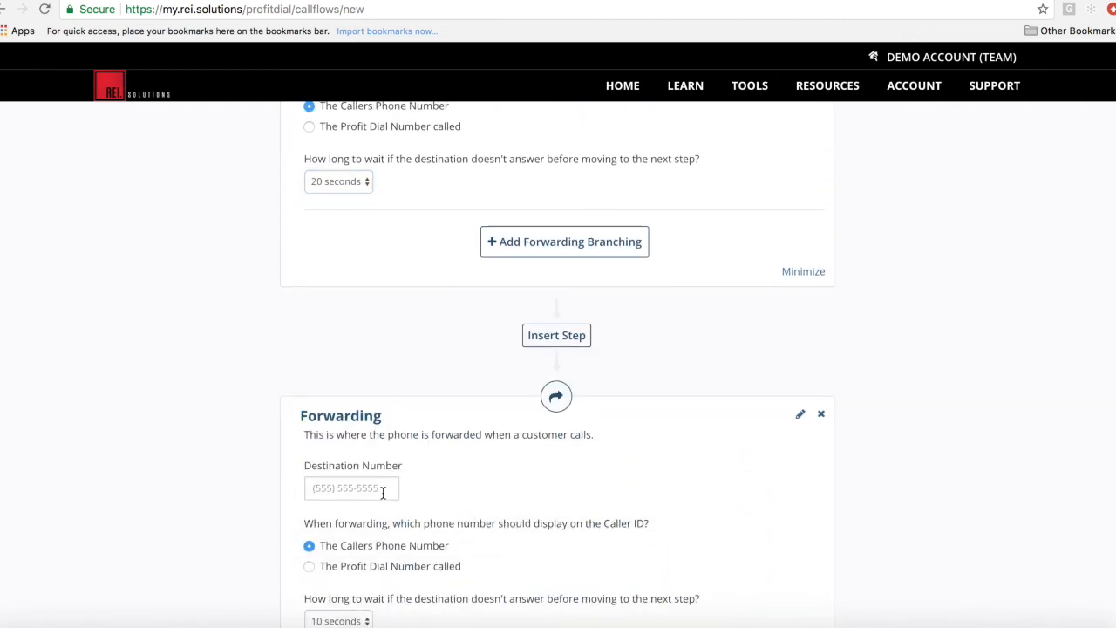
text(8)
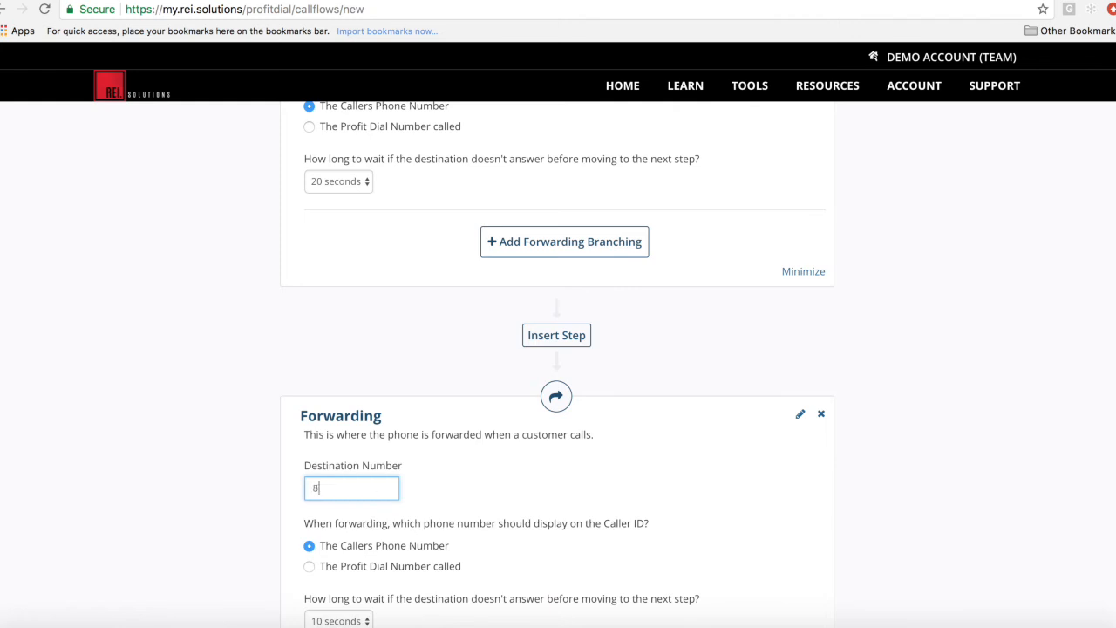
text(88 888)
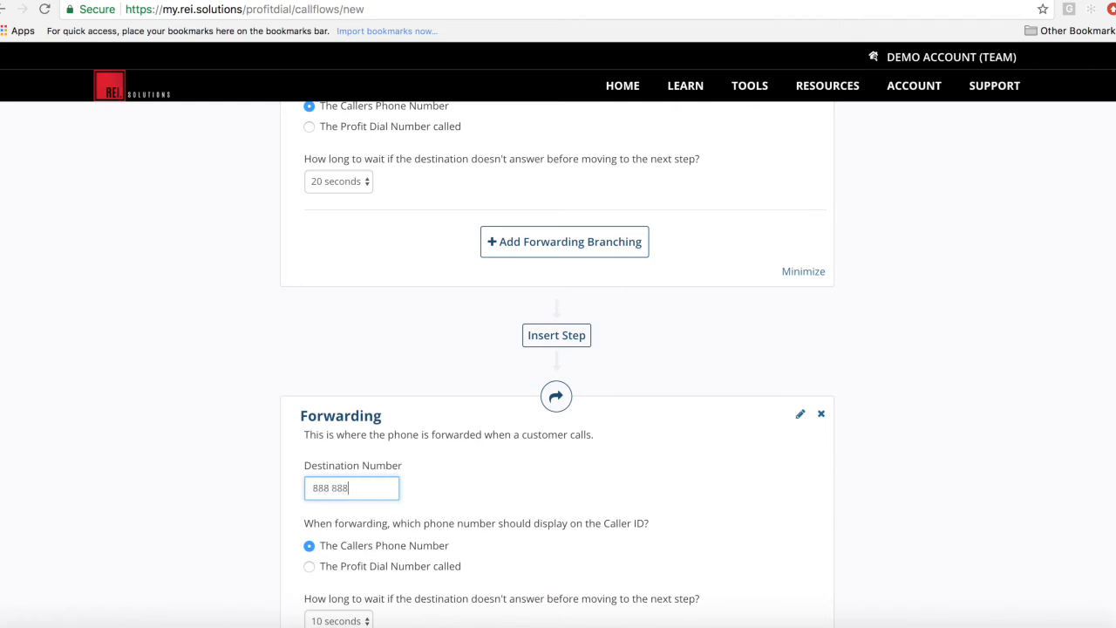
click(339, 620)
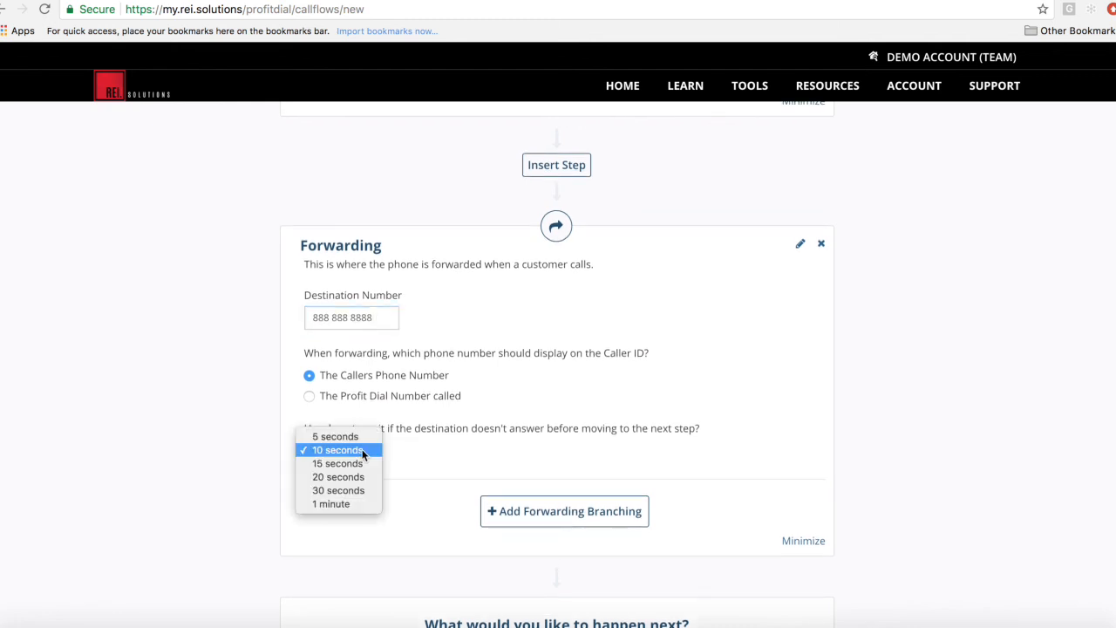
click(331, 504)
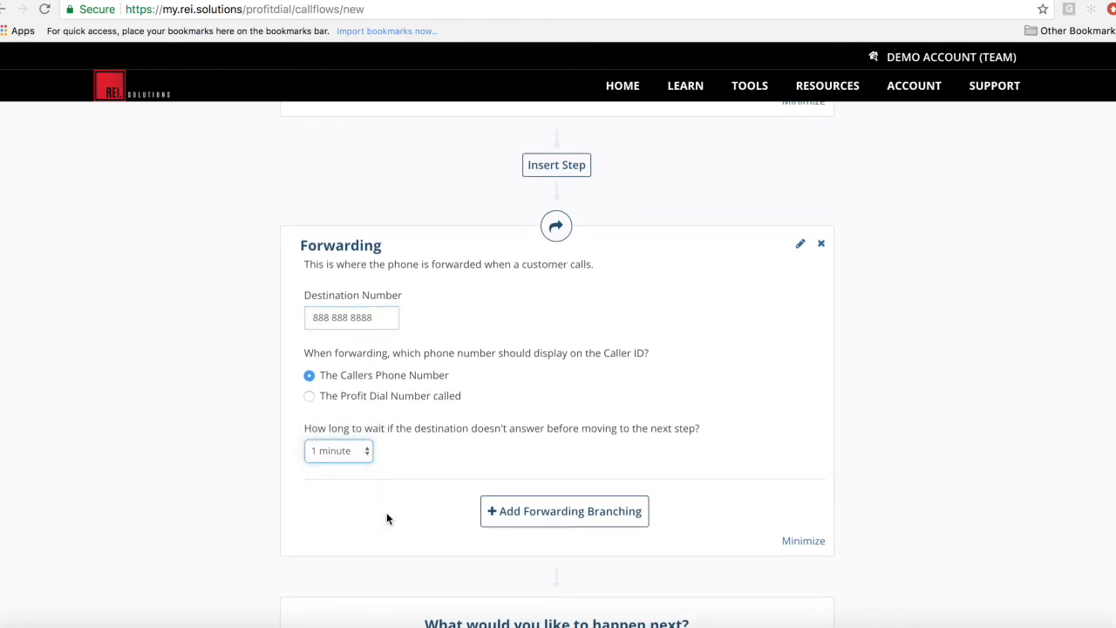
scroll(down, 3)
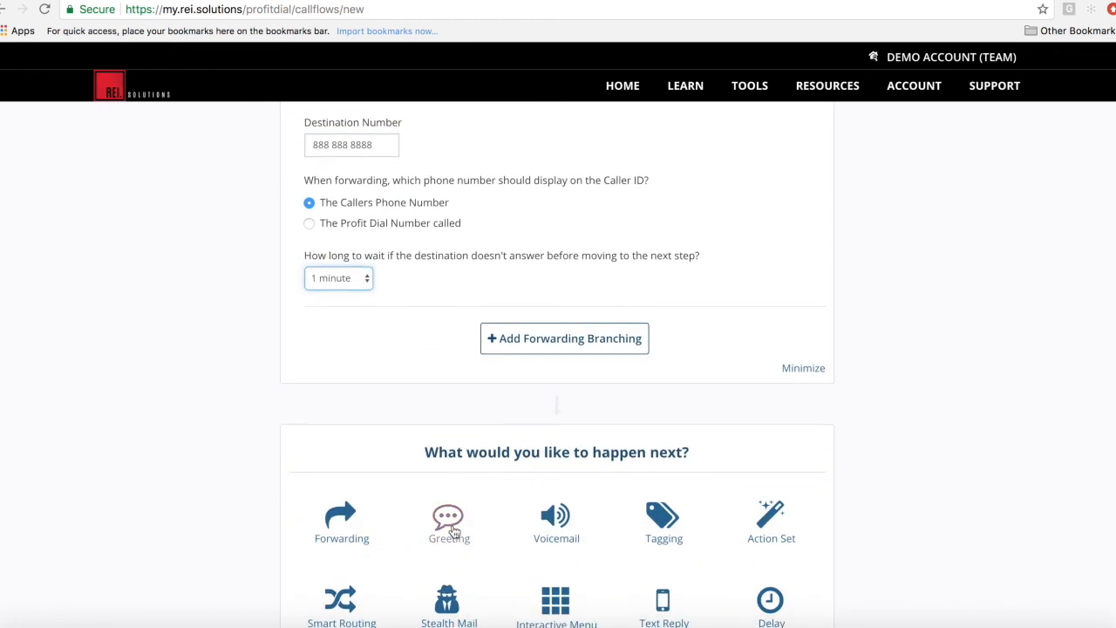
Step: Add a Greeting step using the existing 24 Hr Greeting recording
click(448, 519)
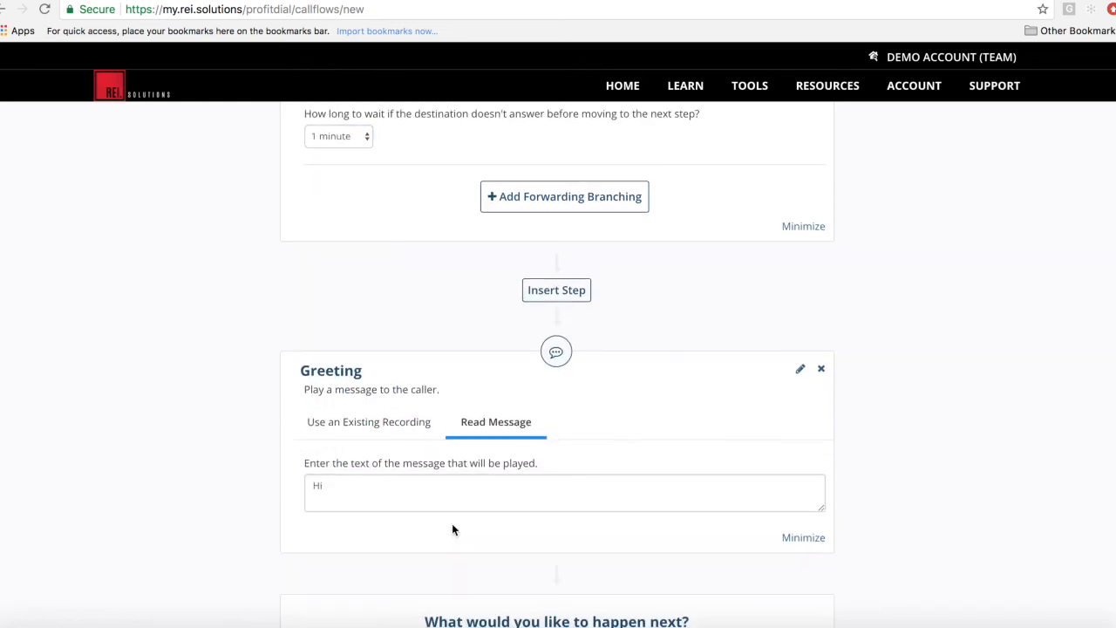
click(368, 421)
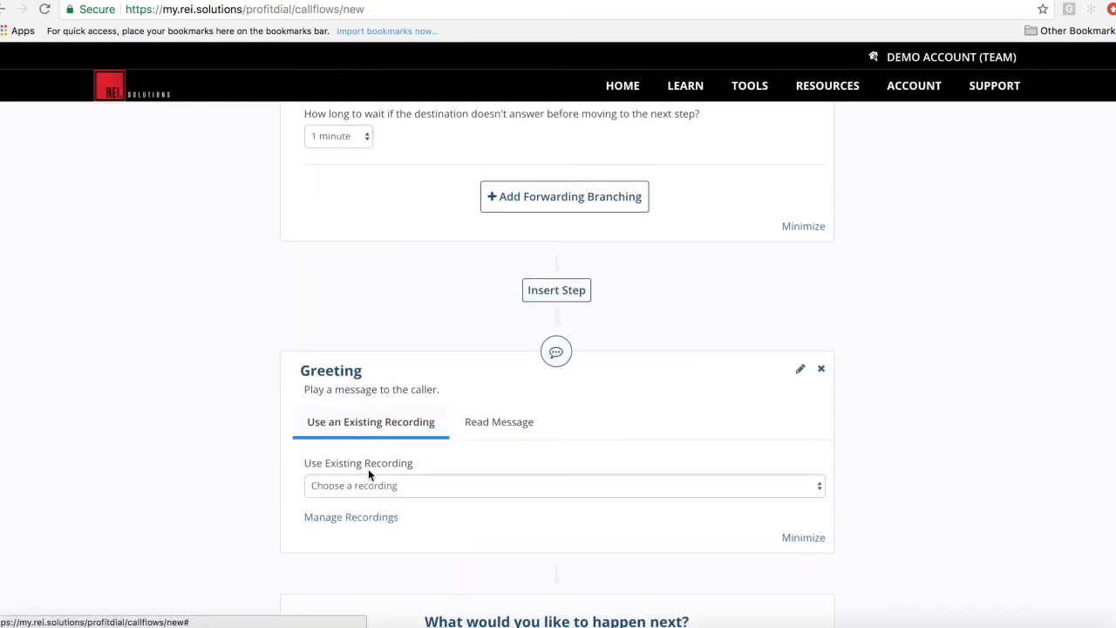
click(565, 486)
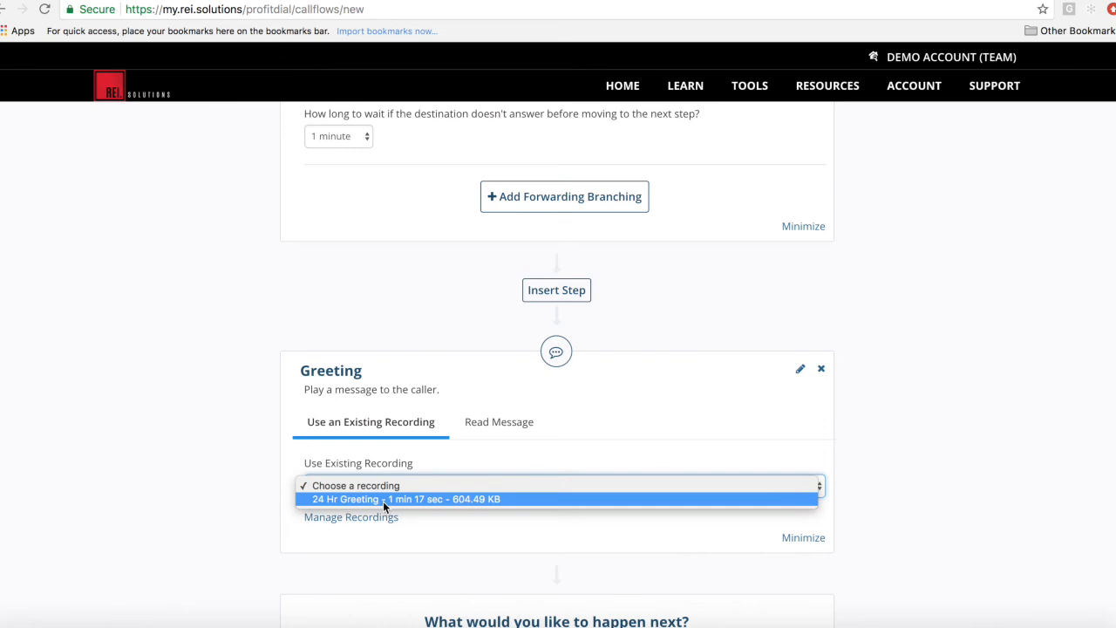
click(403, 499)
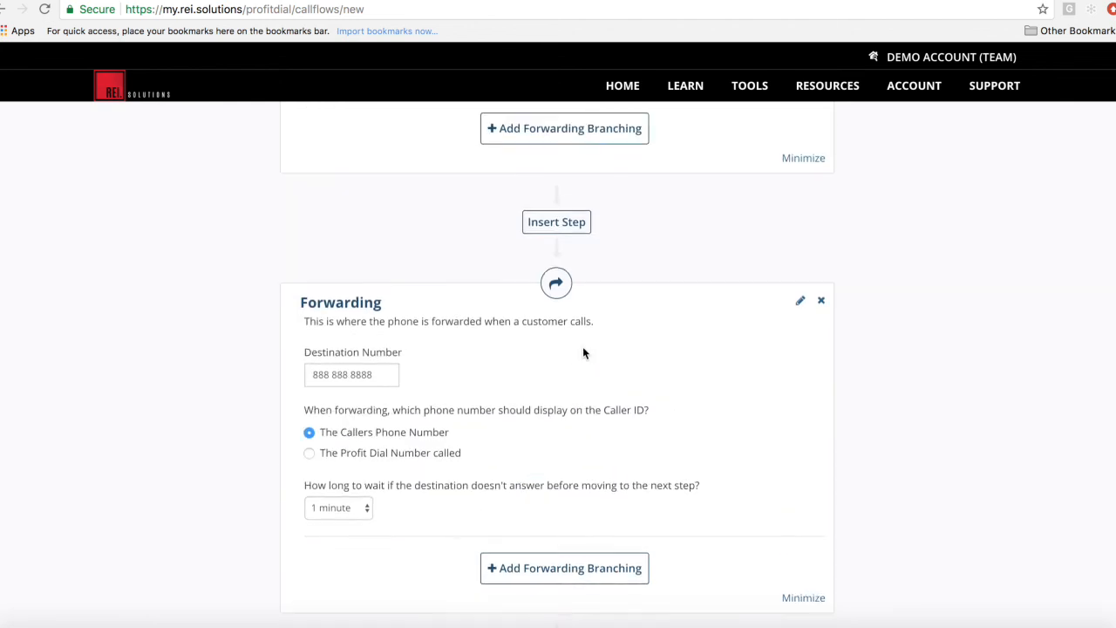
Step: Save & Close the Live Answer Call Flow to return to the flows list
scroll(up, 3)
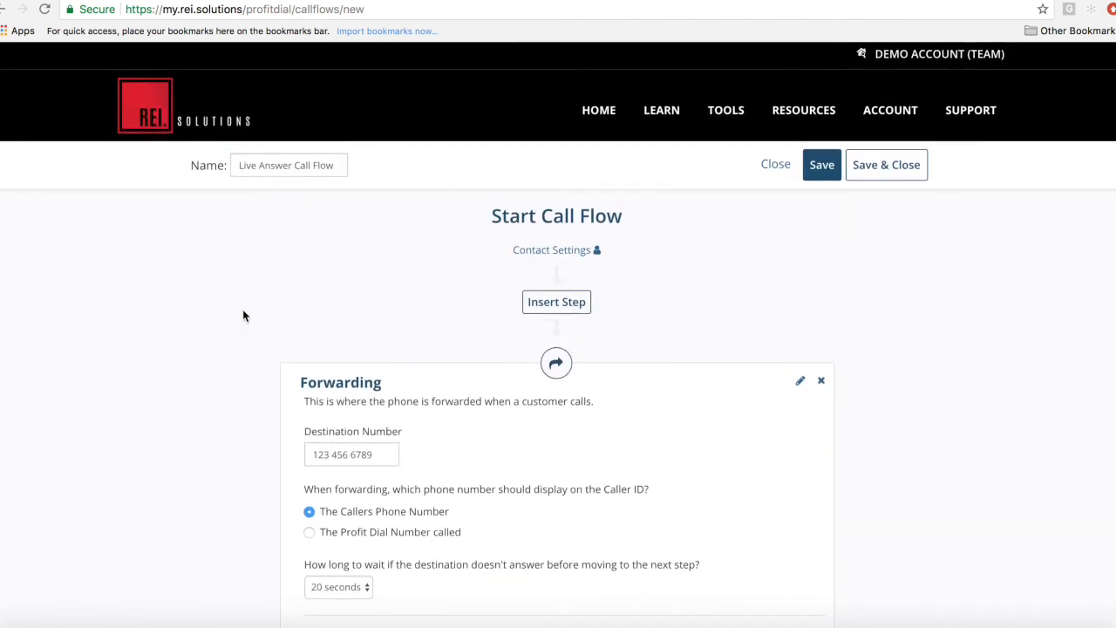
mouse_move(826, 307)
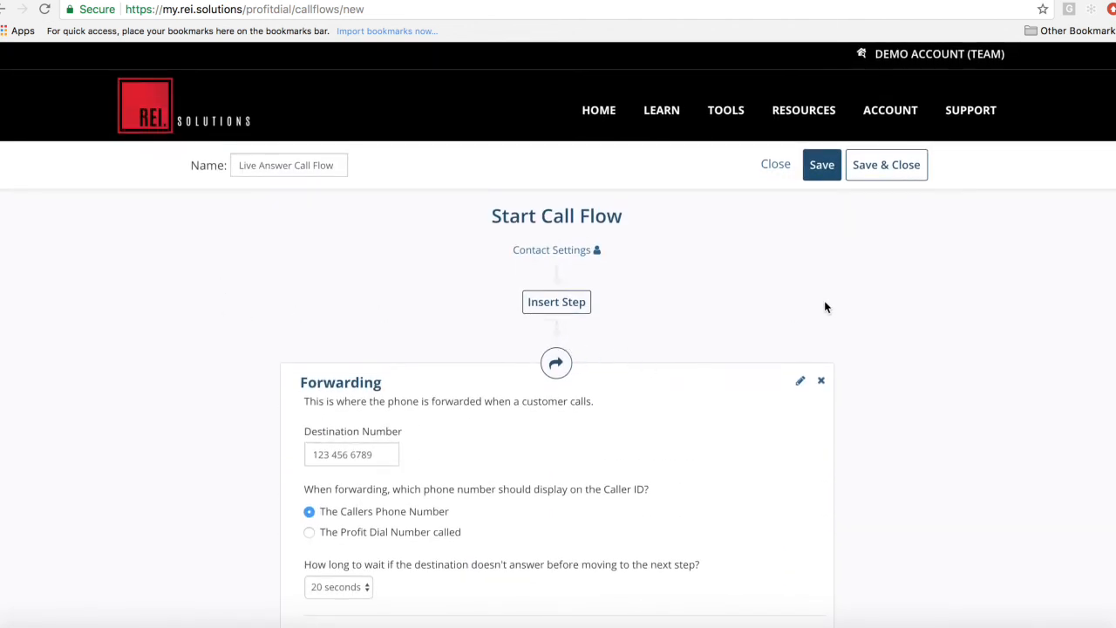
click(886, 165)
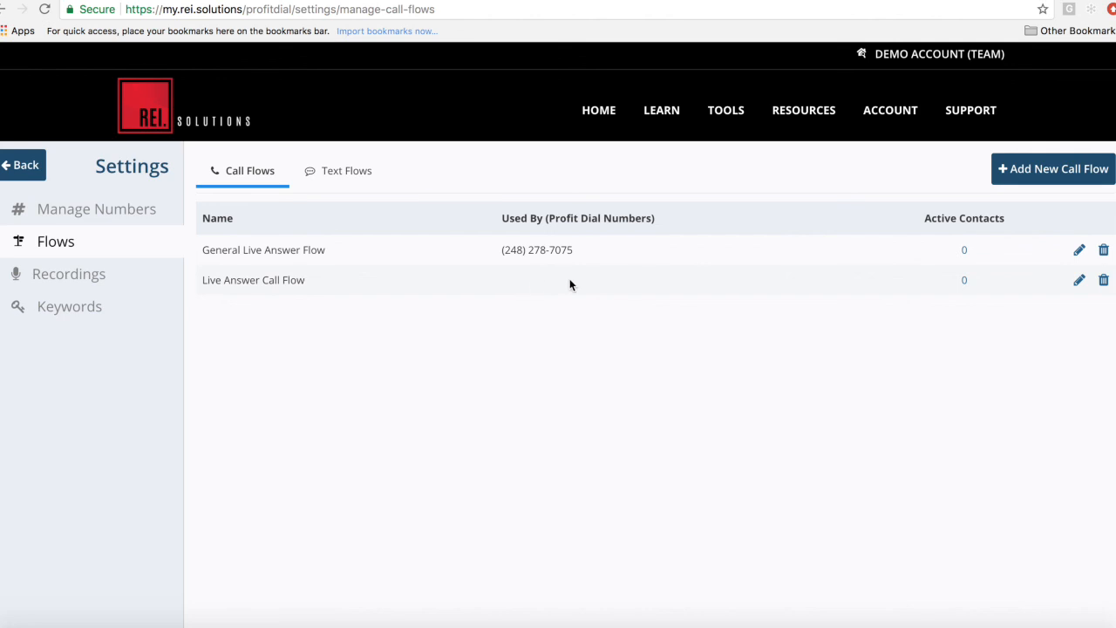
click(96, 208)
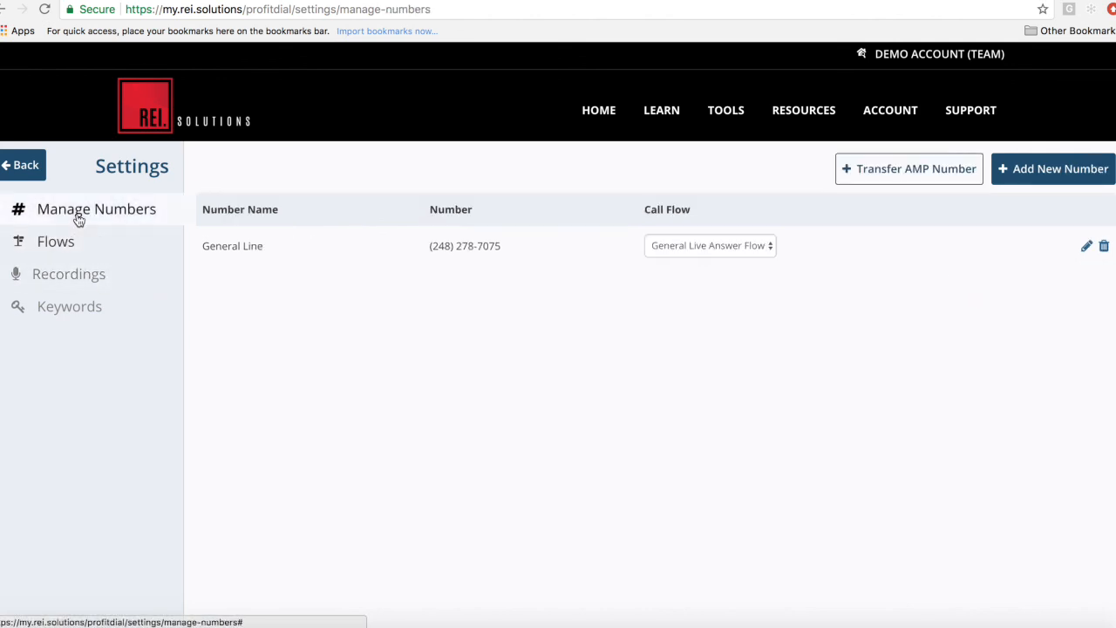
click(709, 245)
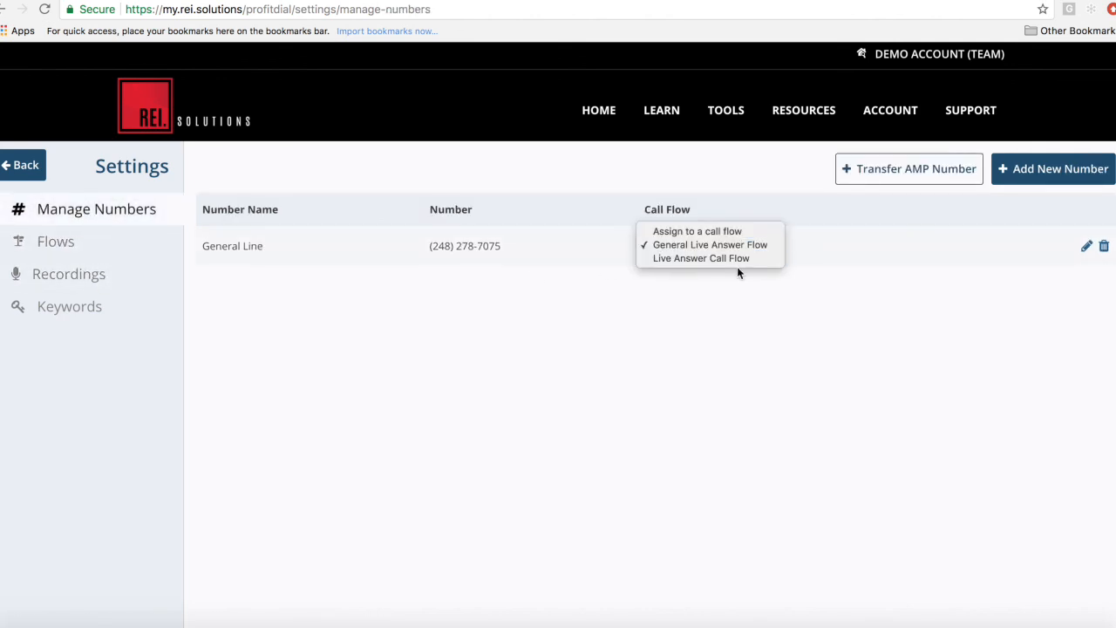
click(701, 258)
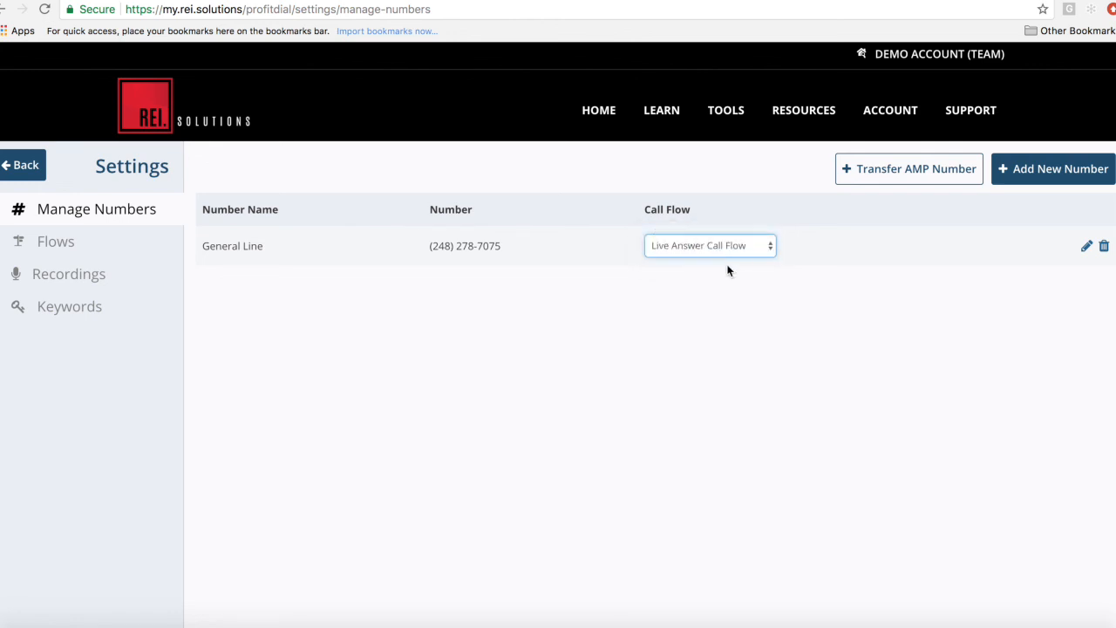
mouse_move(233, 408)
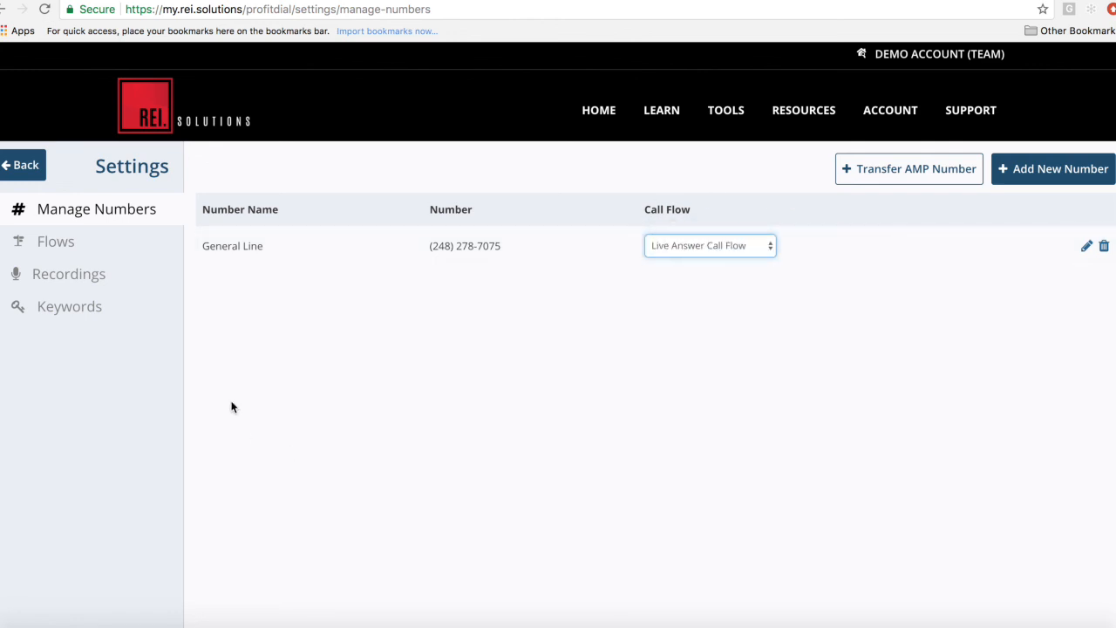
mouse_move(417, 351)
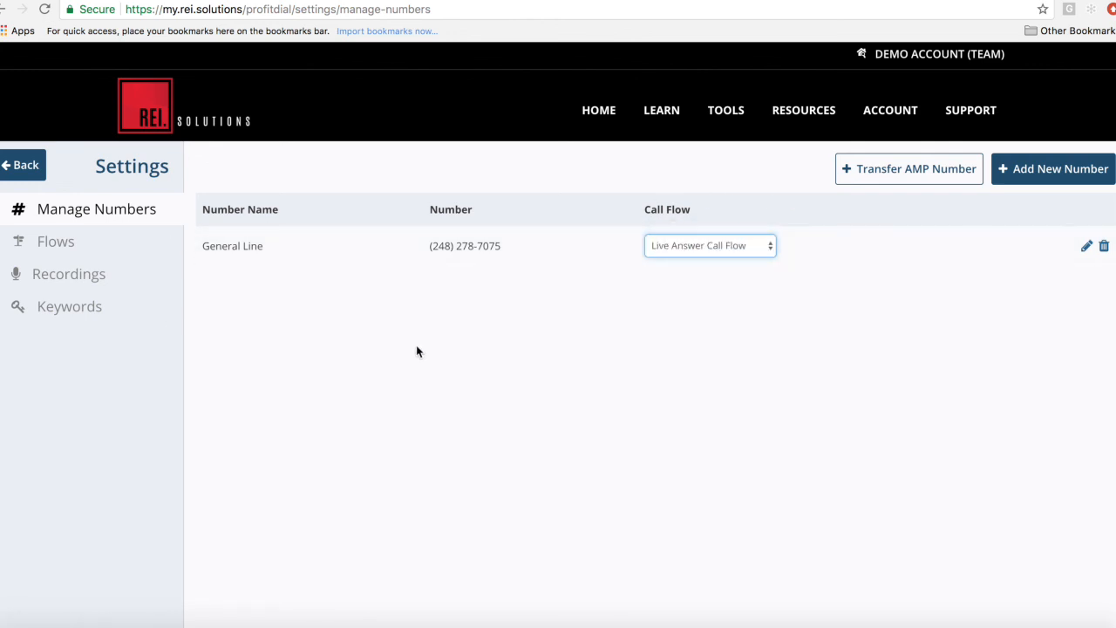
mouse_move(654, 283)
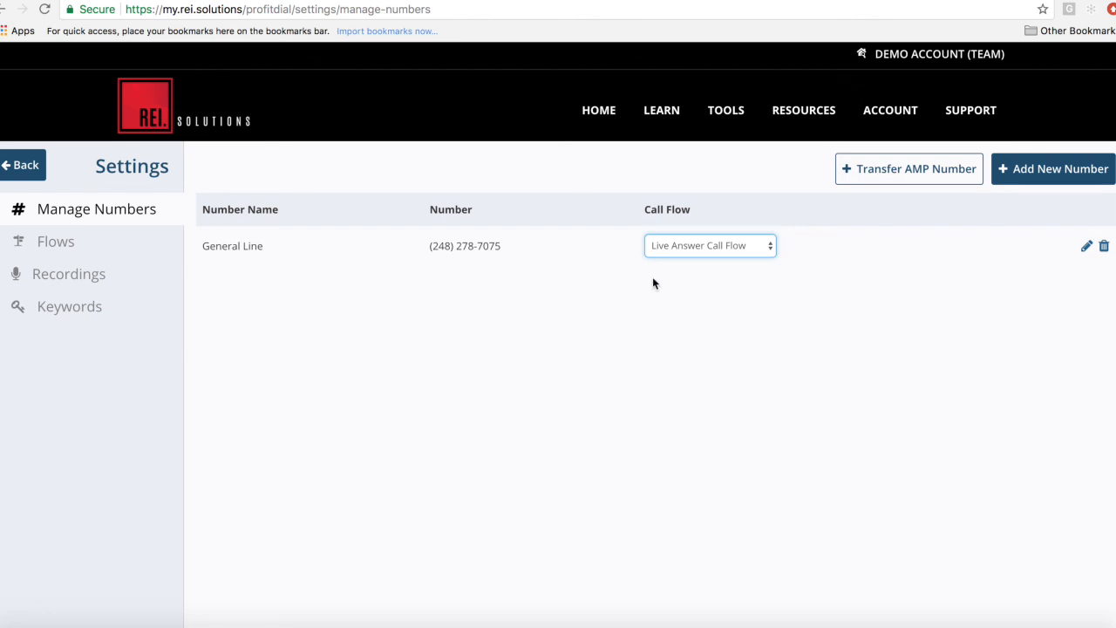